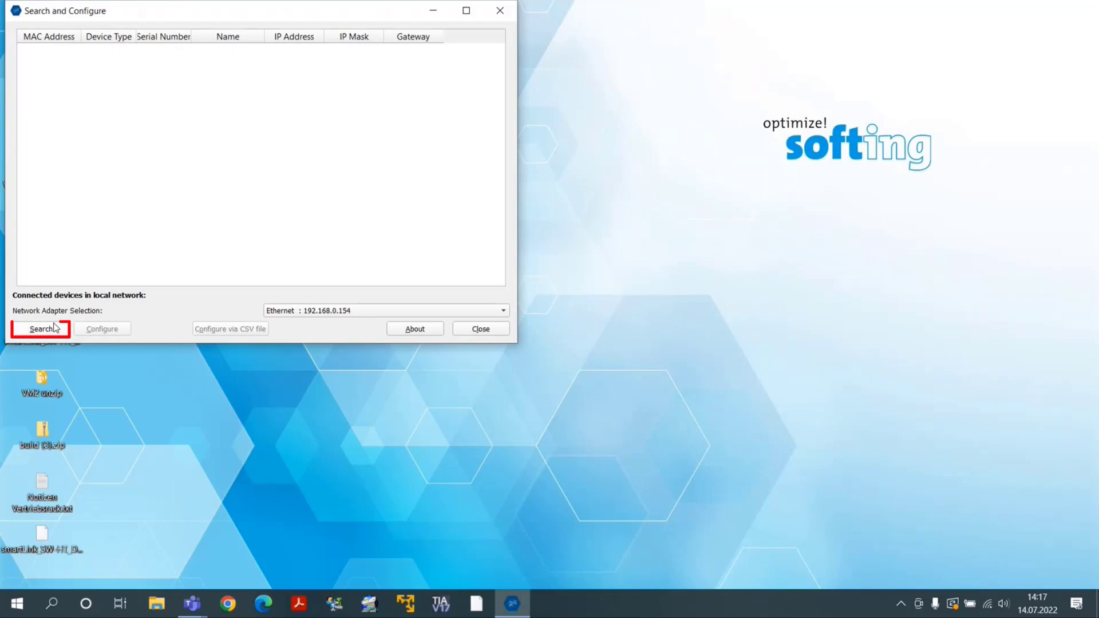
# - Search the network, find the smartLink HW-DP at 192.168.0.3, and view its configuration without changes
pyautogui.click(40, 329)
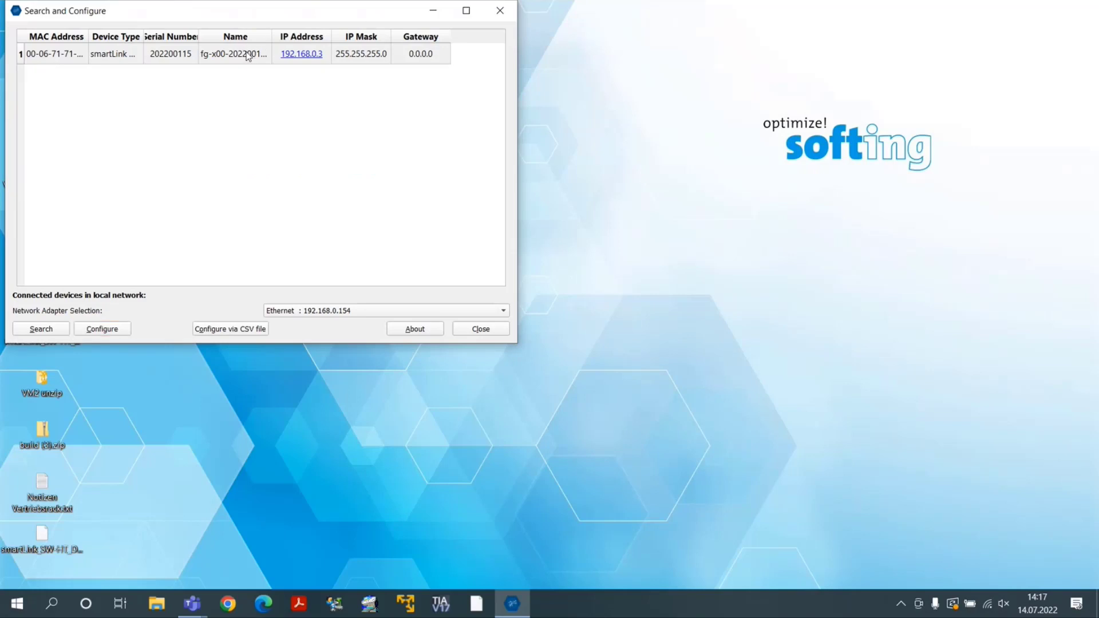
pyautogui.click(102, 329)
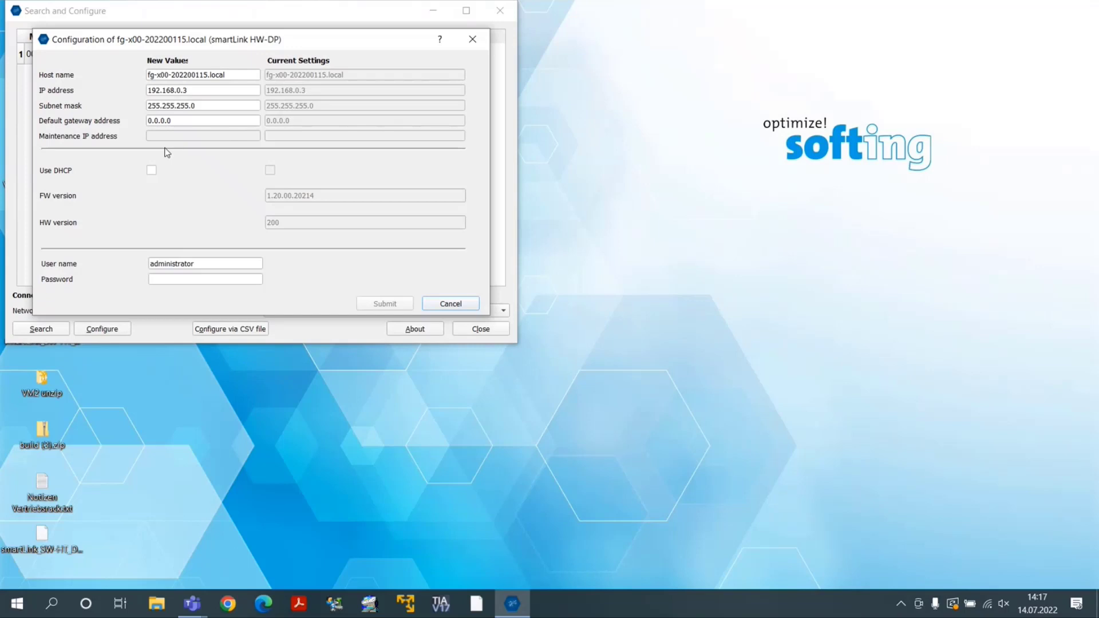
pyautogui.click(205, 279)
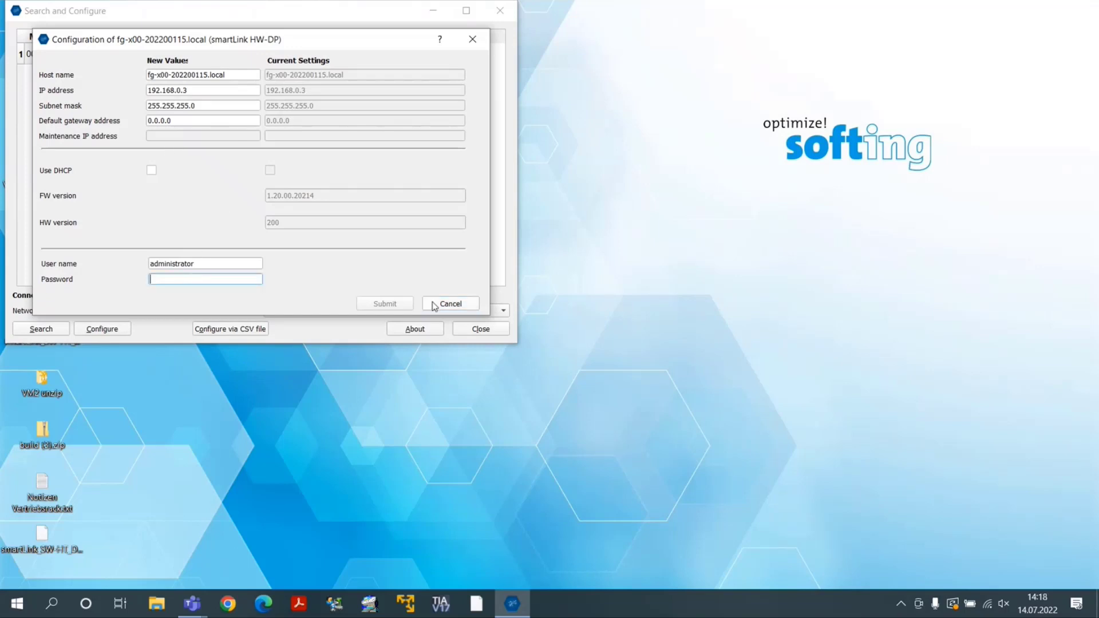
pyautogui.click(450, 304)
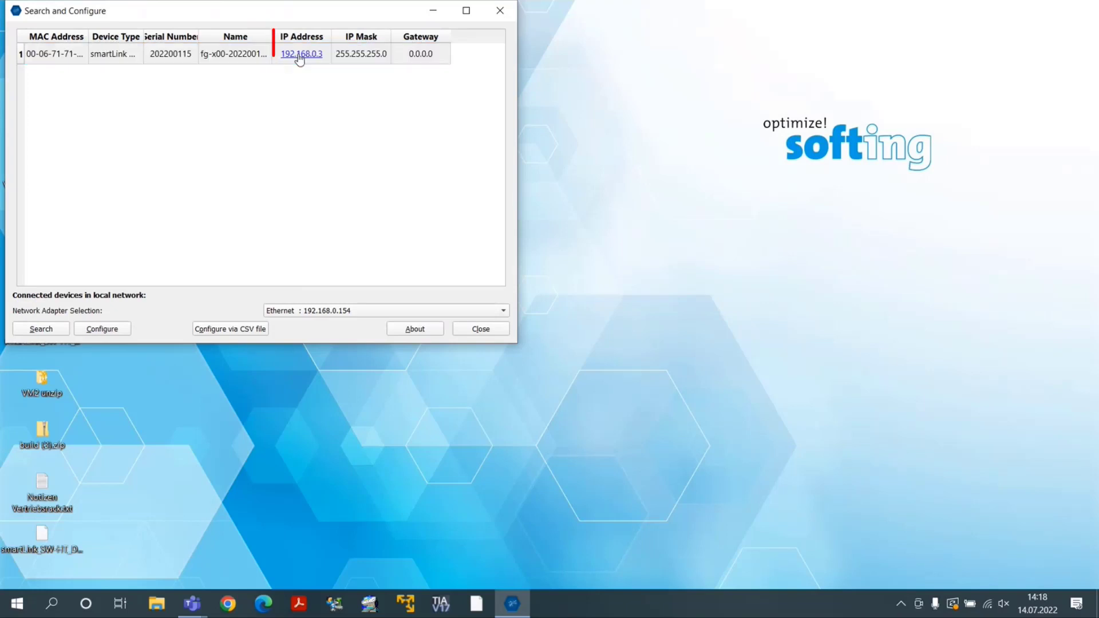
# - Open the 192.168.0.3 web interface in Chrome and log in as administrator
pyautogui.click(300, 53)
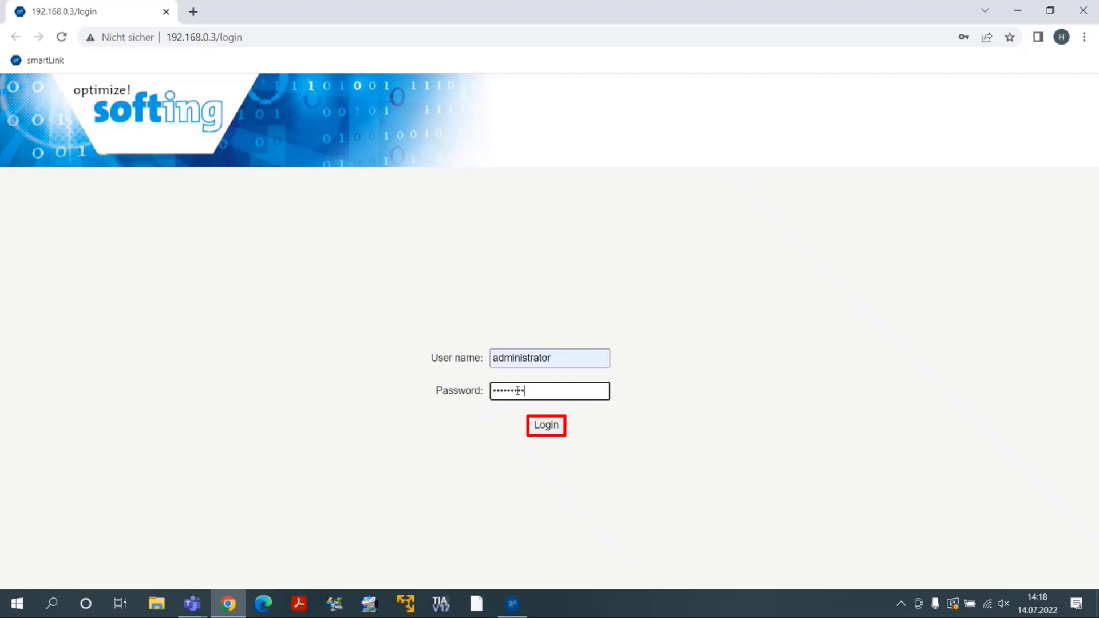
pyautogui.click(546, 425)
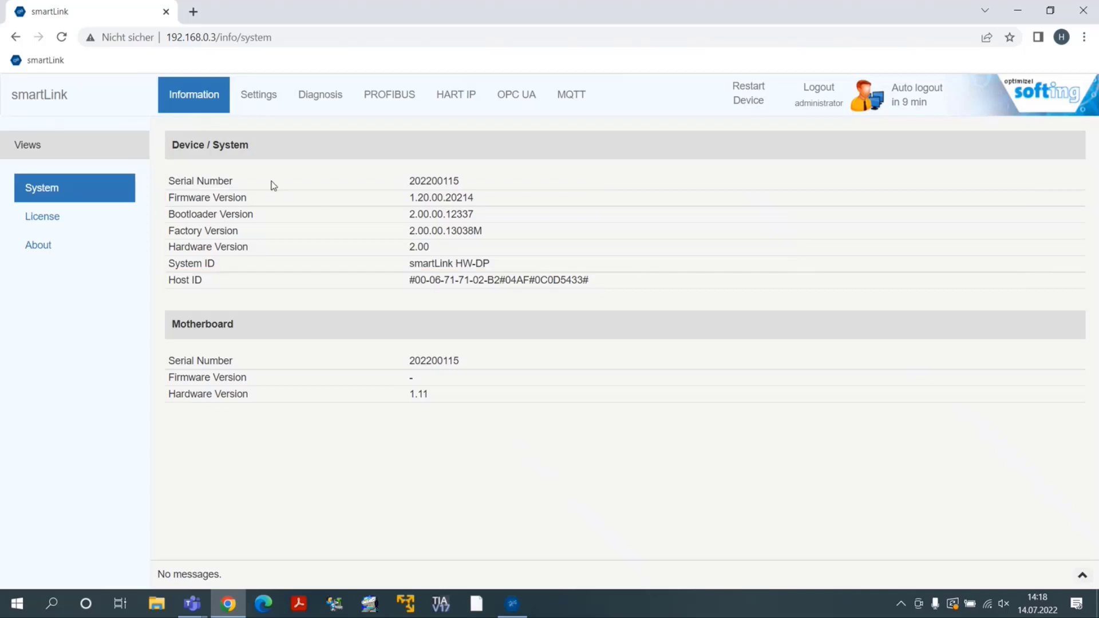
# - Check Settings > Licensing for installed PROFIBUS Slave and HART Device Support licenses
pyautogui.click(258, 94)
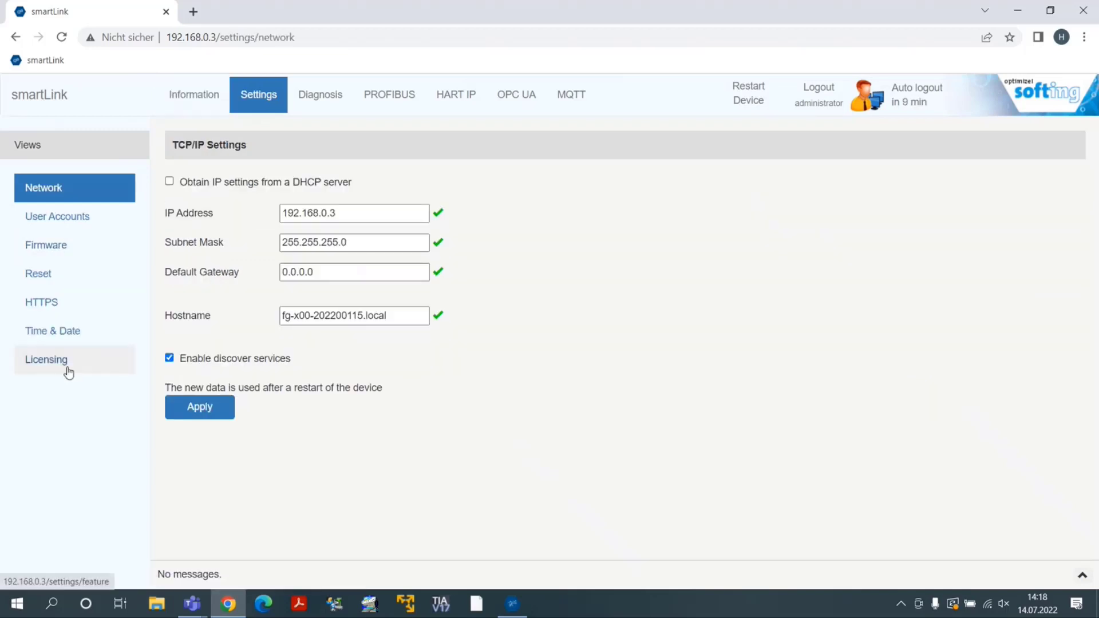
pyautogui.click(46, 359)
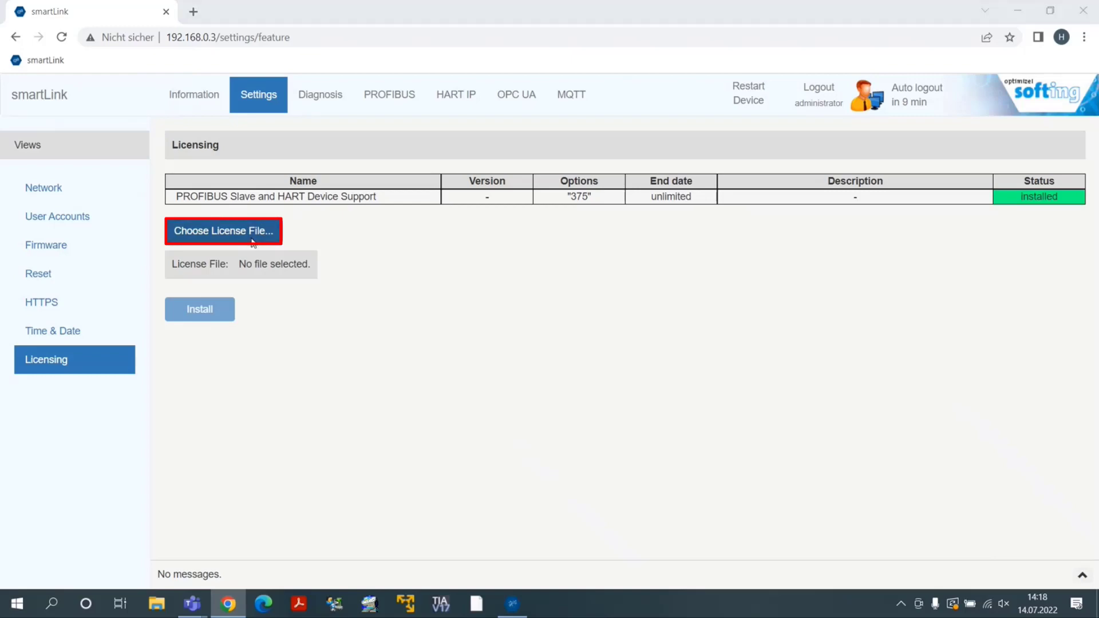
pyautogui.click(223, 230)
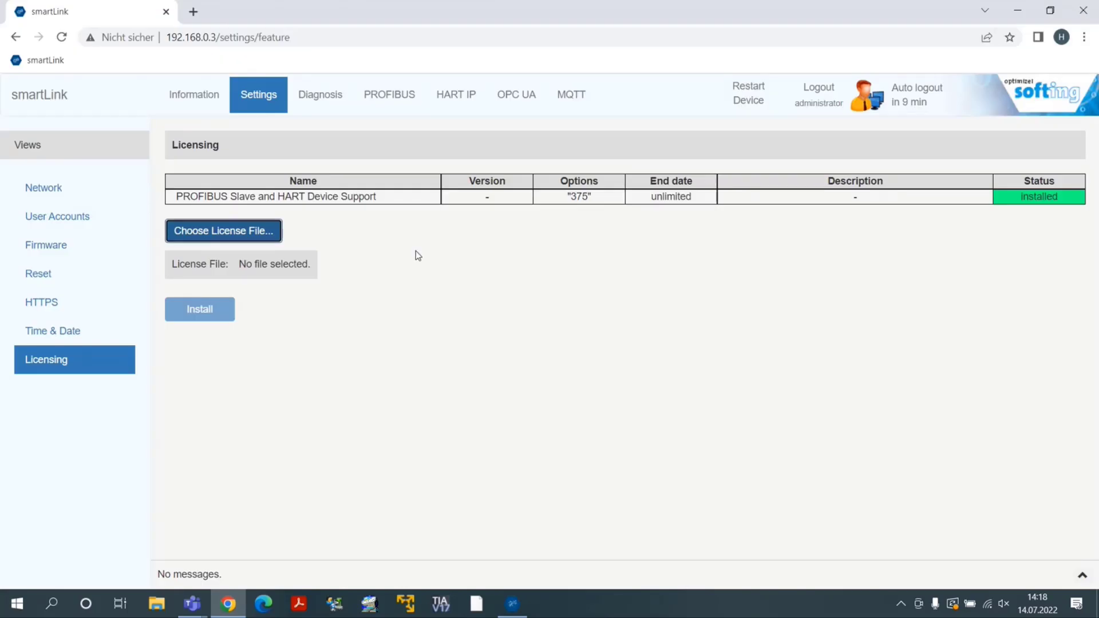
pyautogui.click(389, 94)
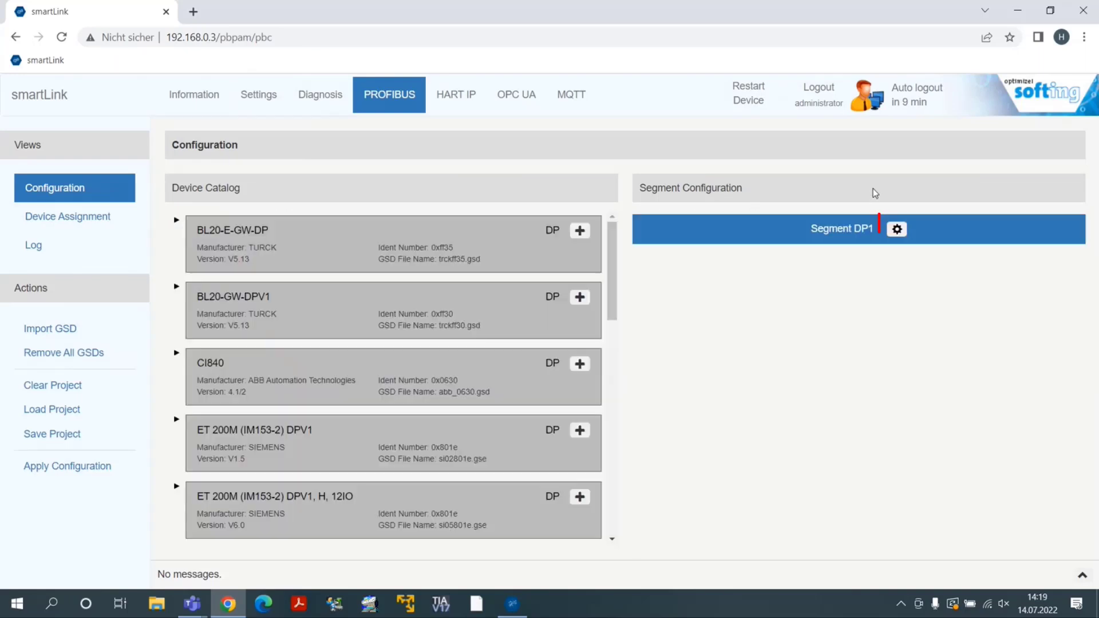
# - Keep Segment DP1's default 1.5 MBaud bus parameters and apply the PROFIBUS configuration
pyautogui.click(896, 228)
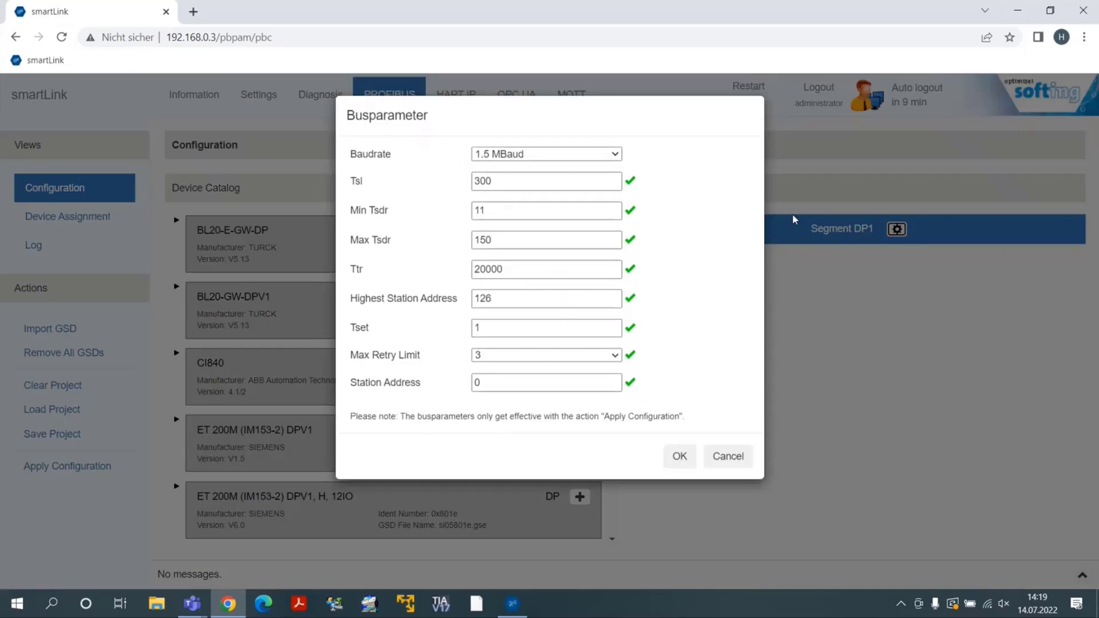
pyautogui.moveTo(557, 143)
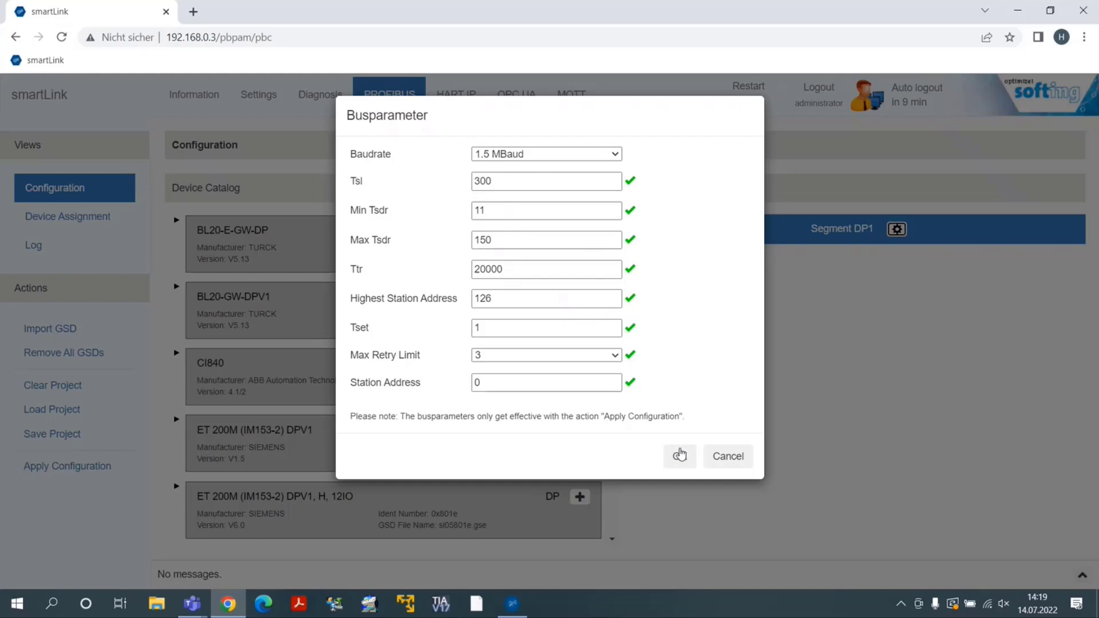
pyautogui.click(679, 456)
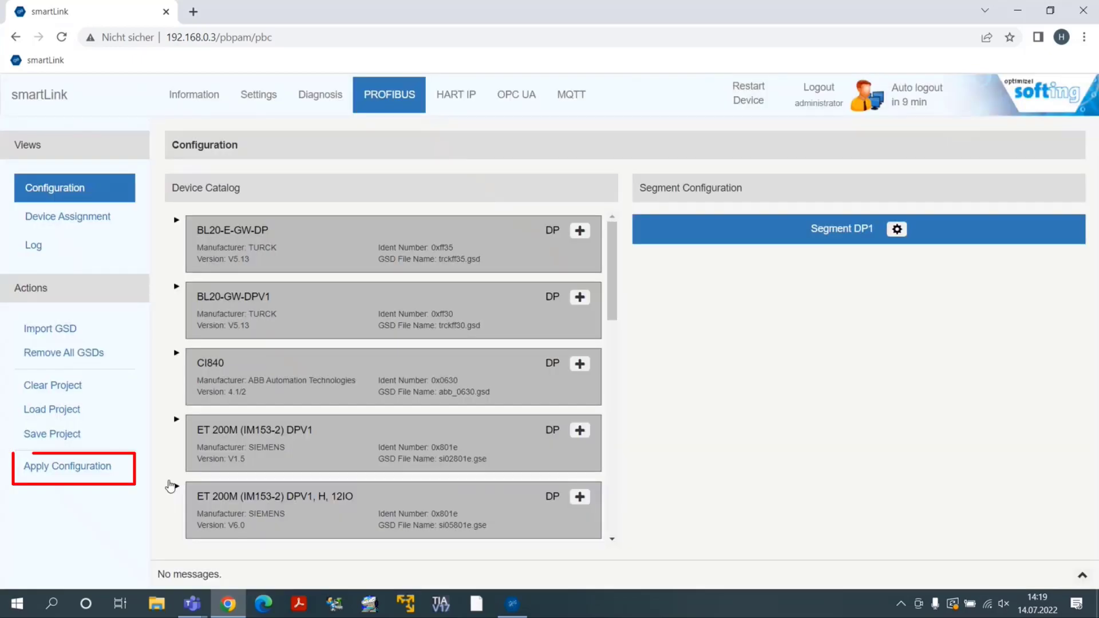
pyautogui.click(67, 466)
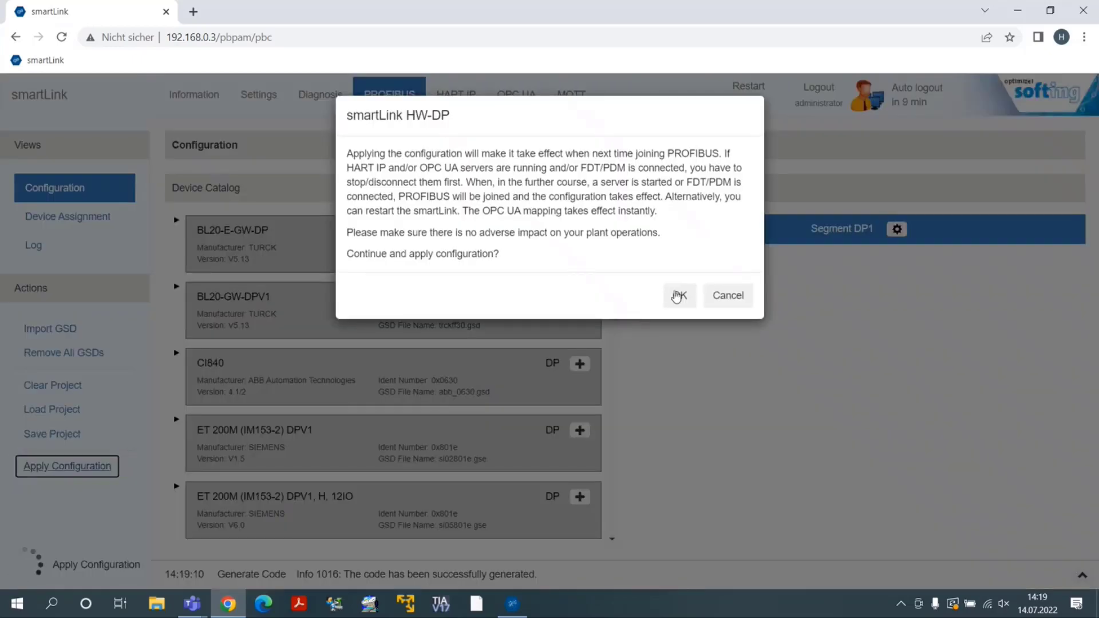
pyautogui.click(680, 296)
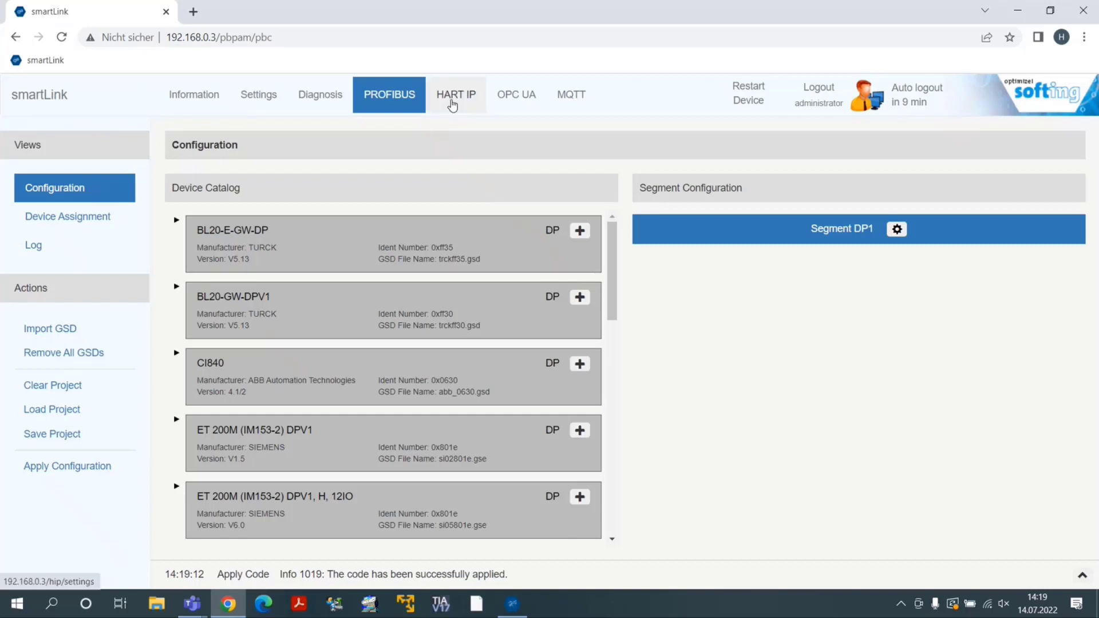
# - Enable and apply the HART IP server for Segment DP1
pyautogui.click(456, 94)
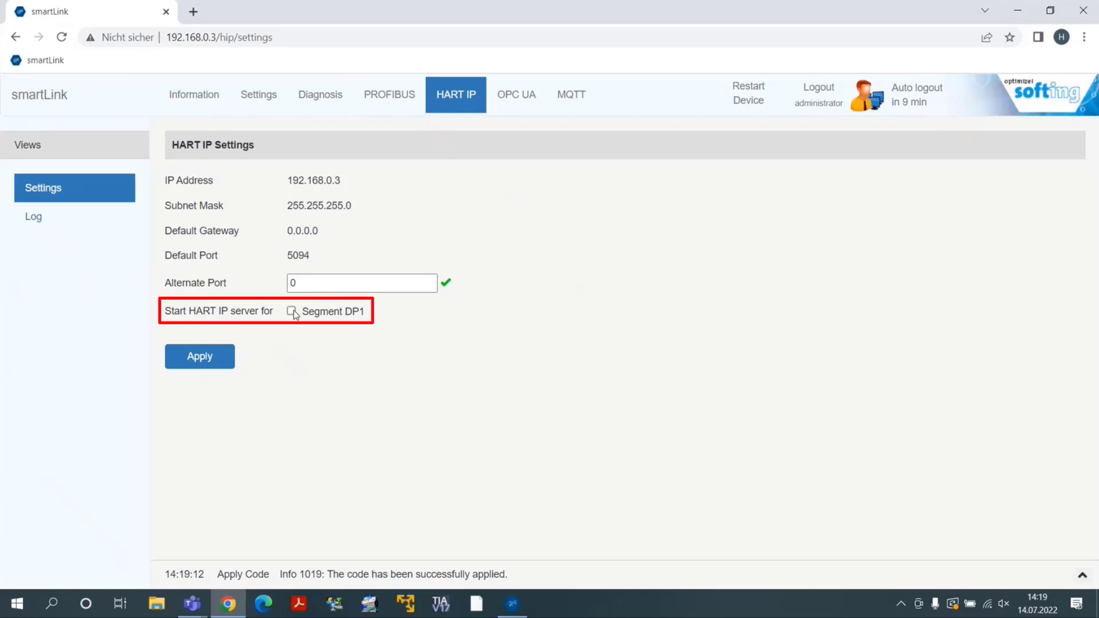
pyautogui.click(292, 311)
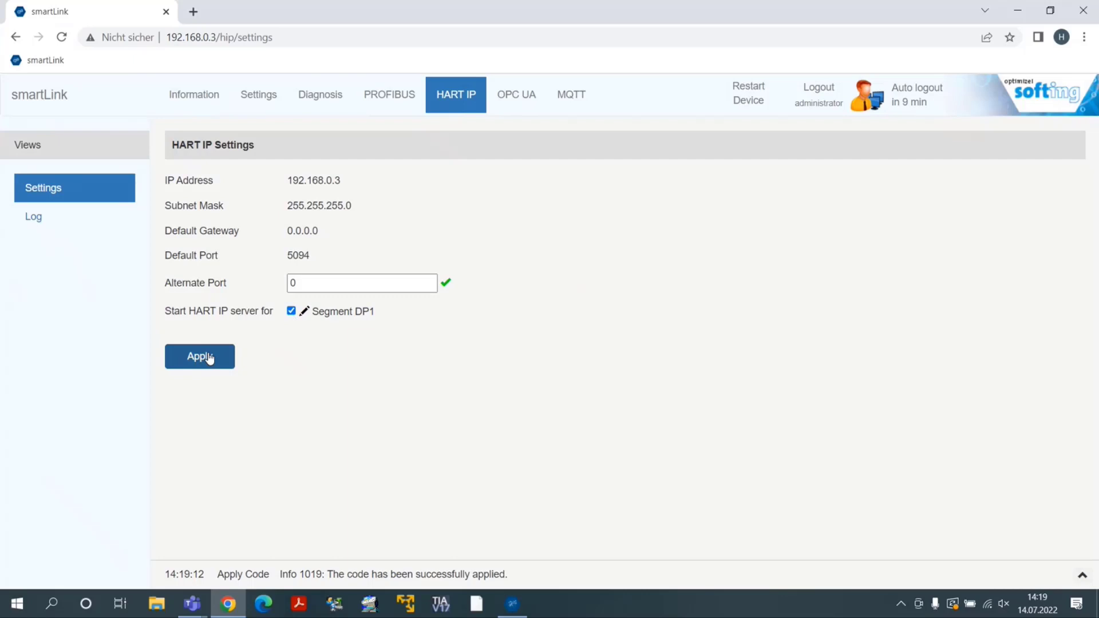
pyautogui.click(199, 356)
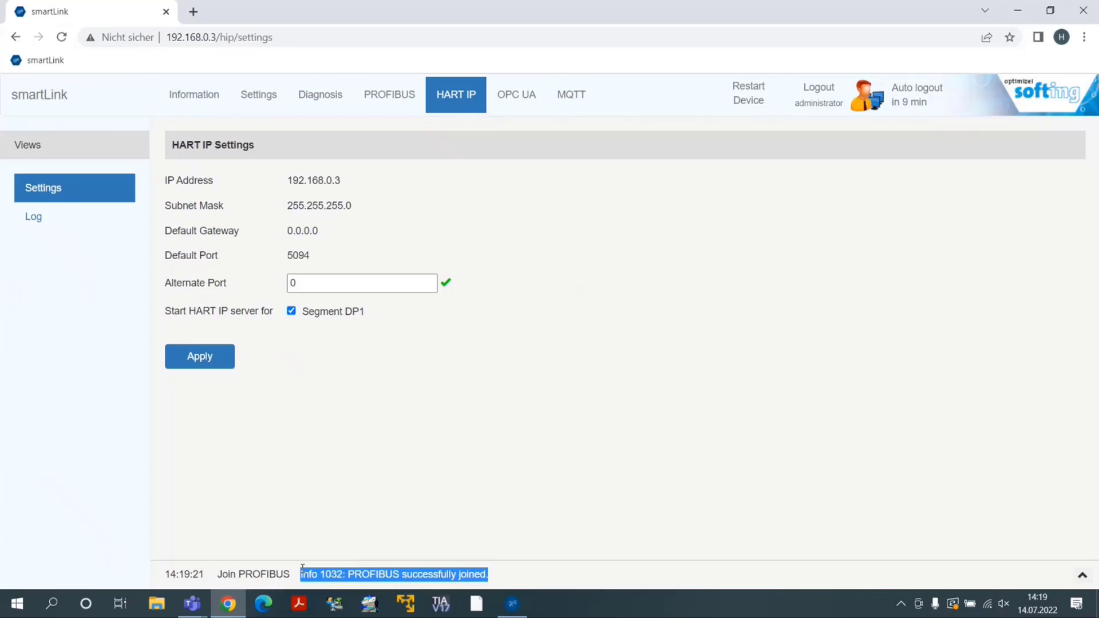
pyautogui.moveTo(319, 94)
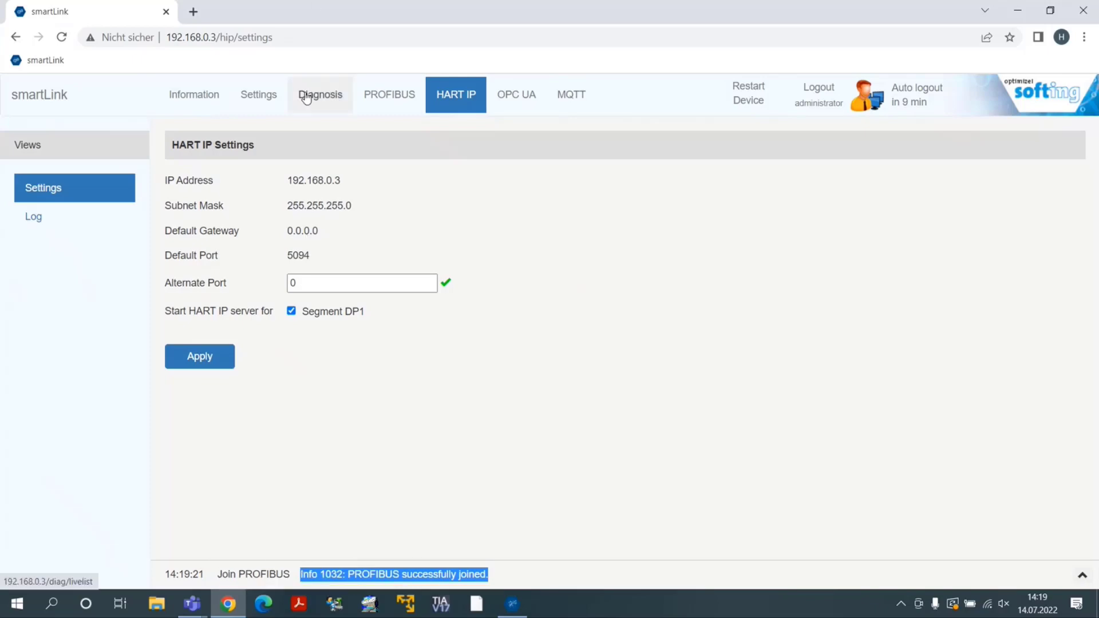
# - Open Diagnosis > Live List and refresh until HART devices show licenses and long tags
pyautogui.click(319, 94)
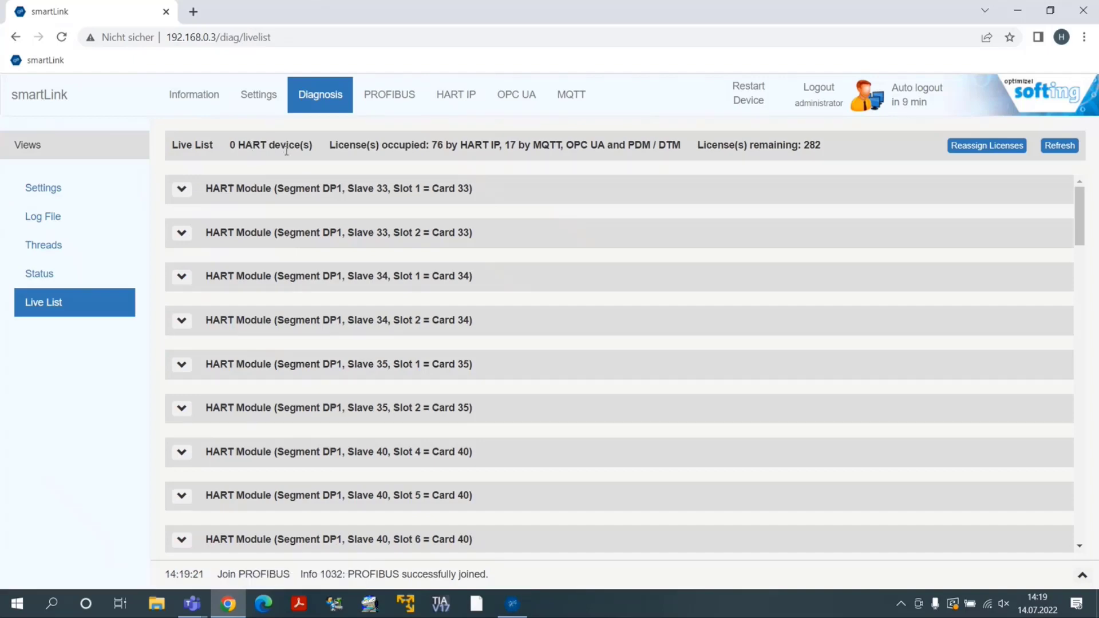
pyautogui.moveTo(823, 149)
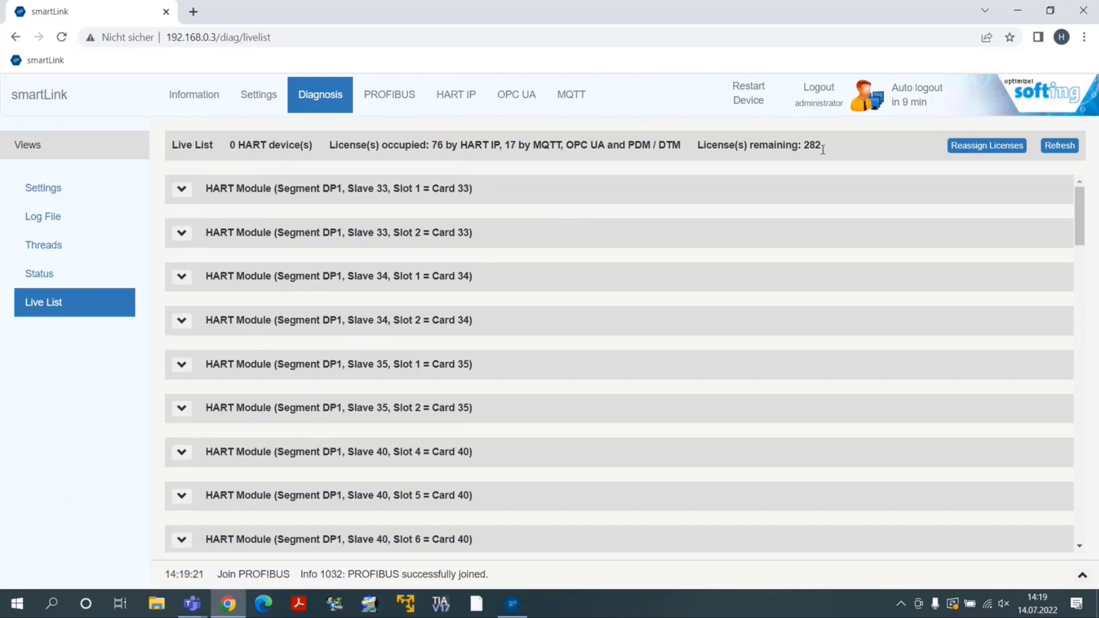
pyautogui.click(182, 188)
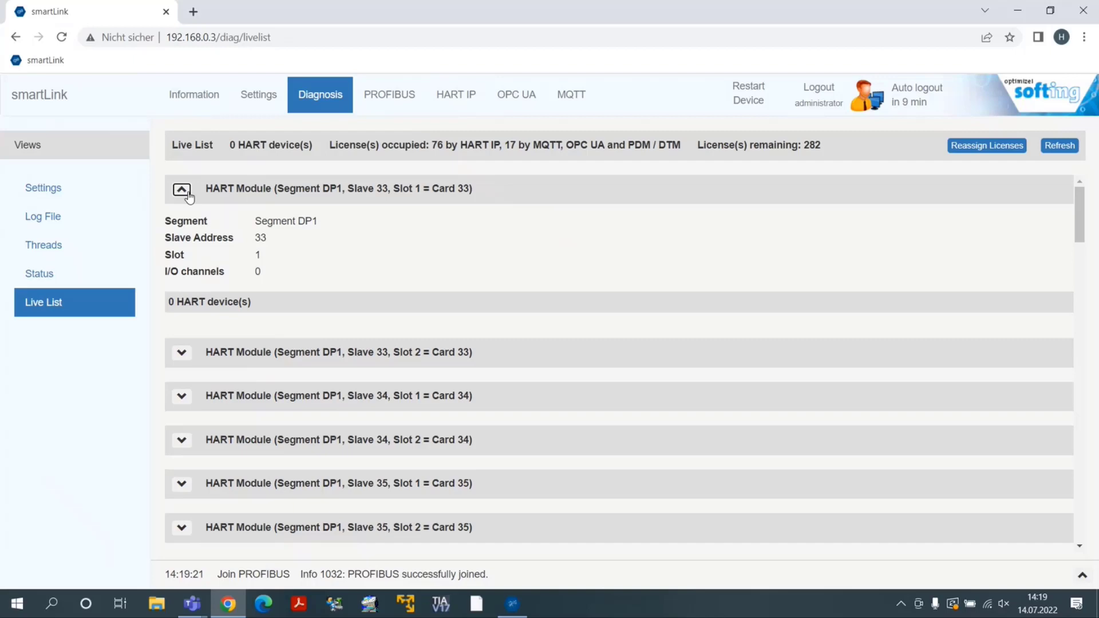
pyautogui.moveTo(375, 204)
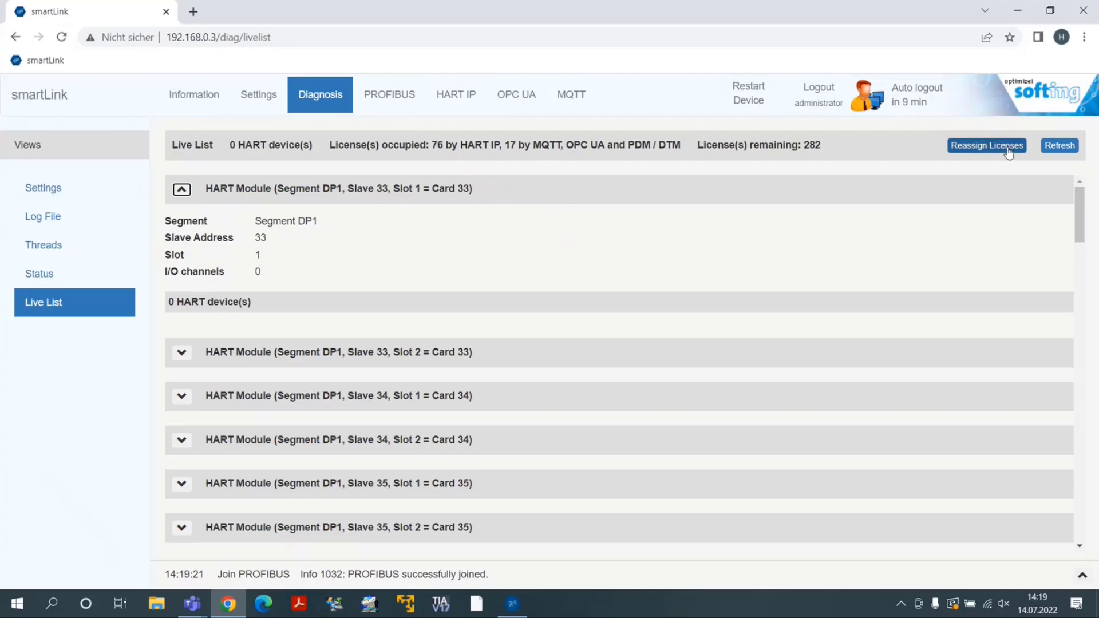
pyautogui.click(1059, 144)
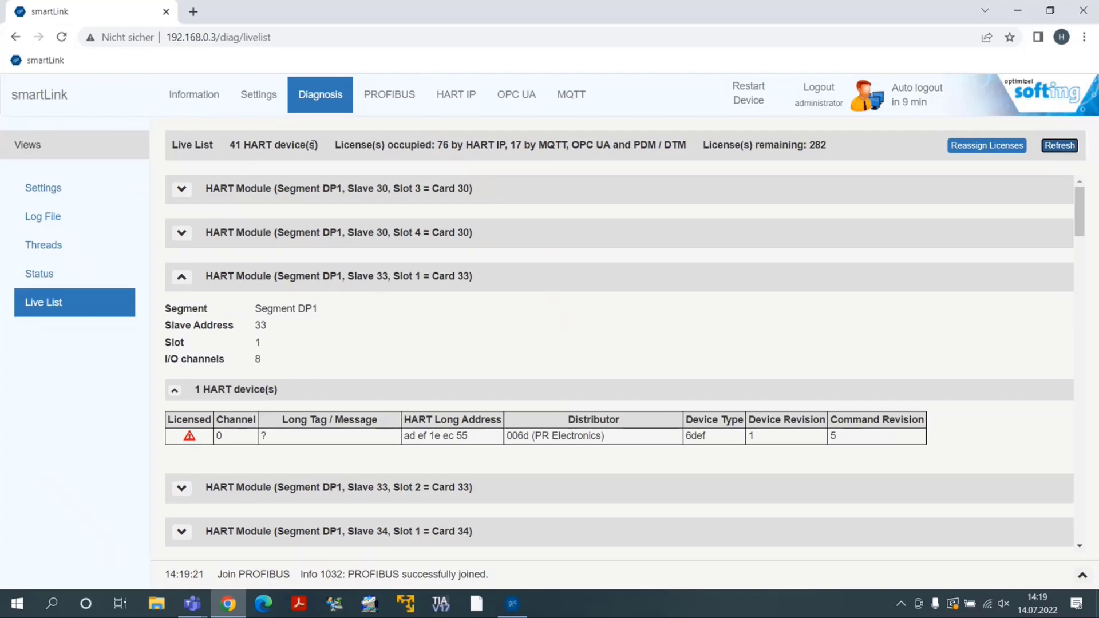
pyautogui.click(181, 188)
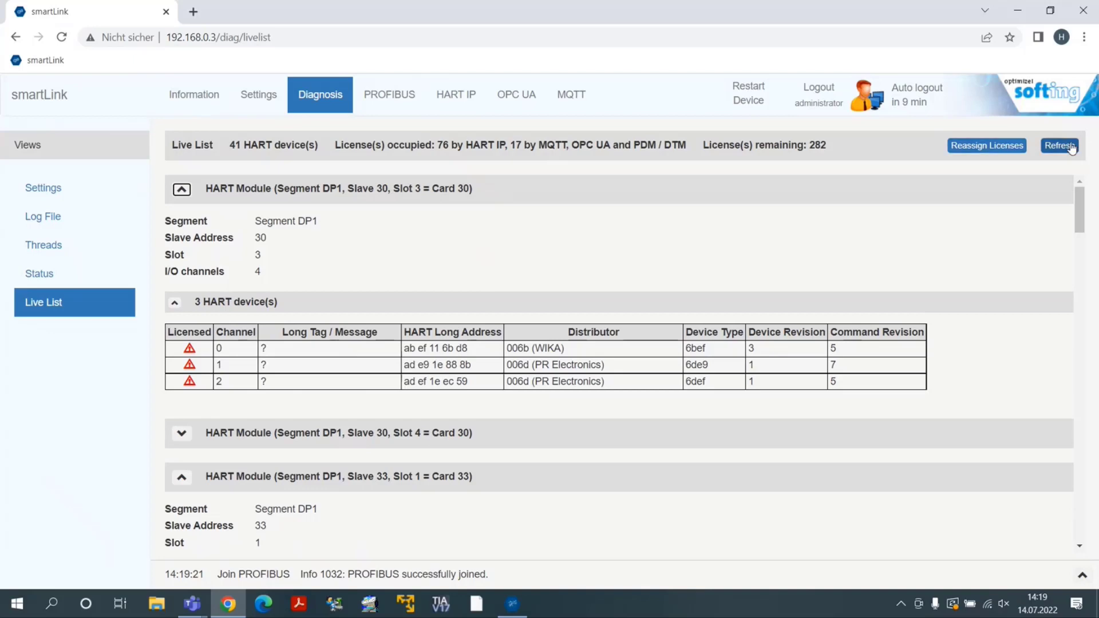
pyautogui.click(1060, 144)
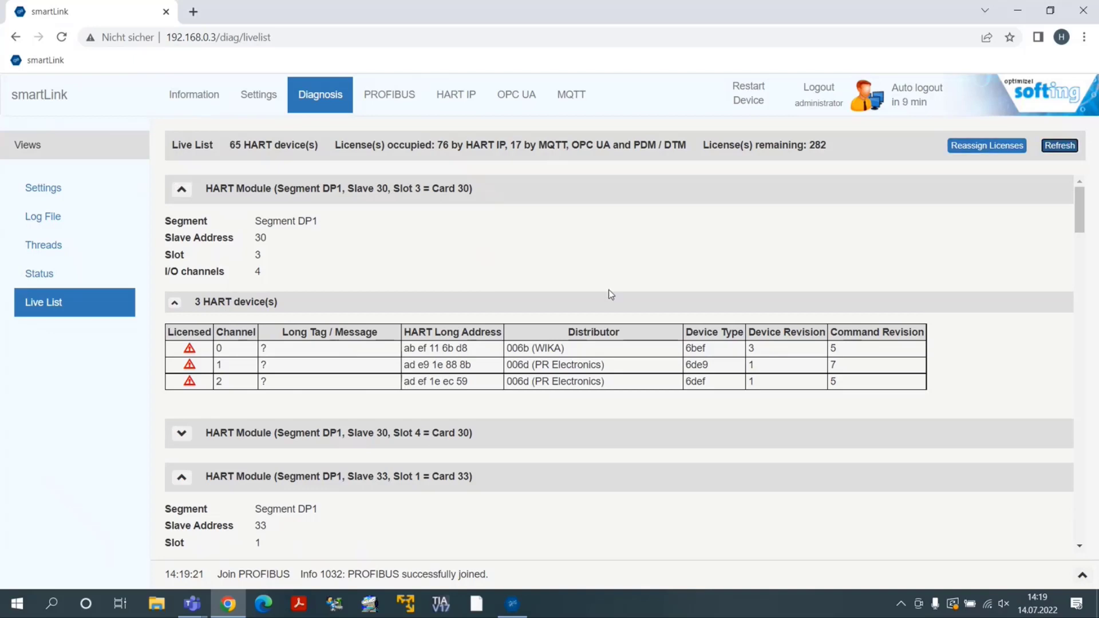
pyautogui.click(1060, 145)
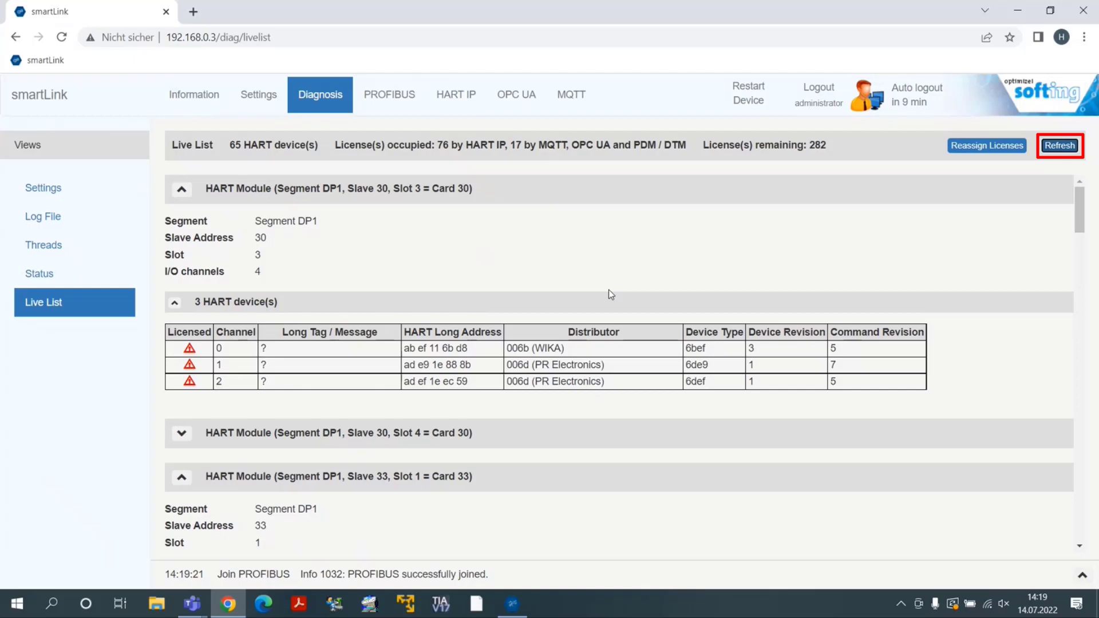
pyautogui.moveTo(898, 226)
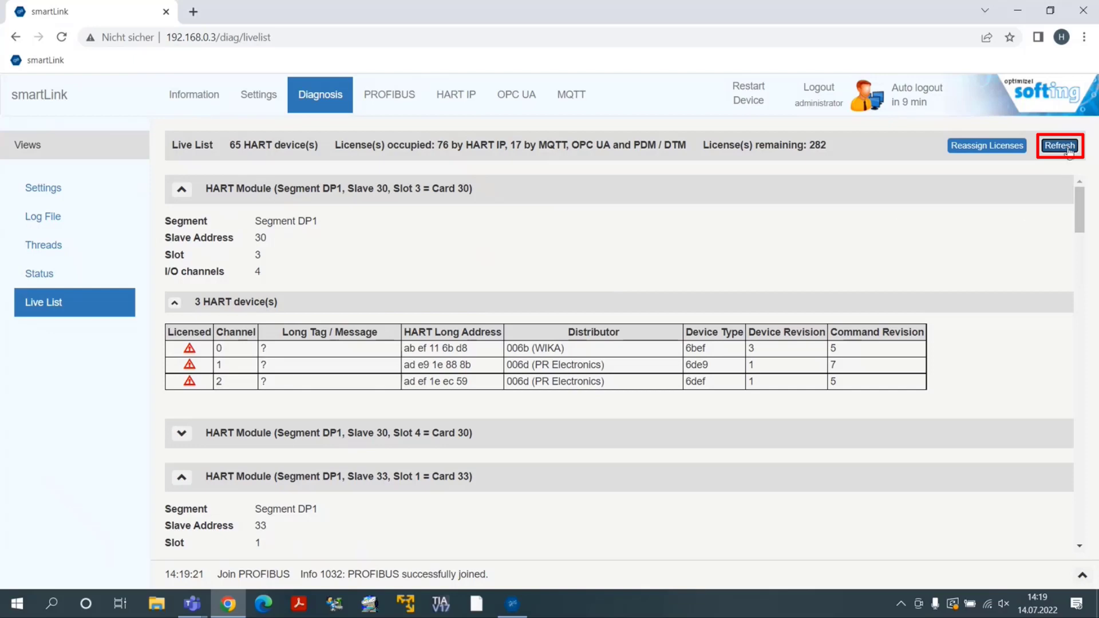
pyautogui.click(1060, 145)
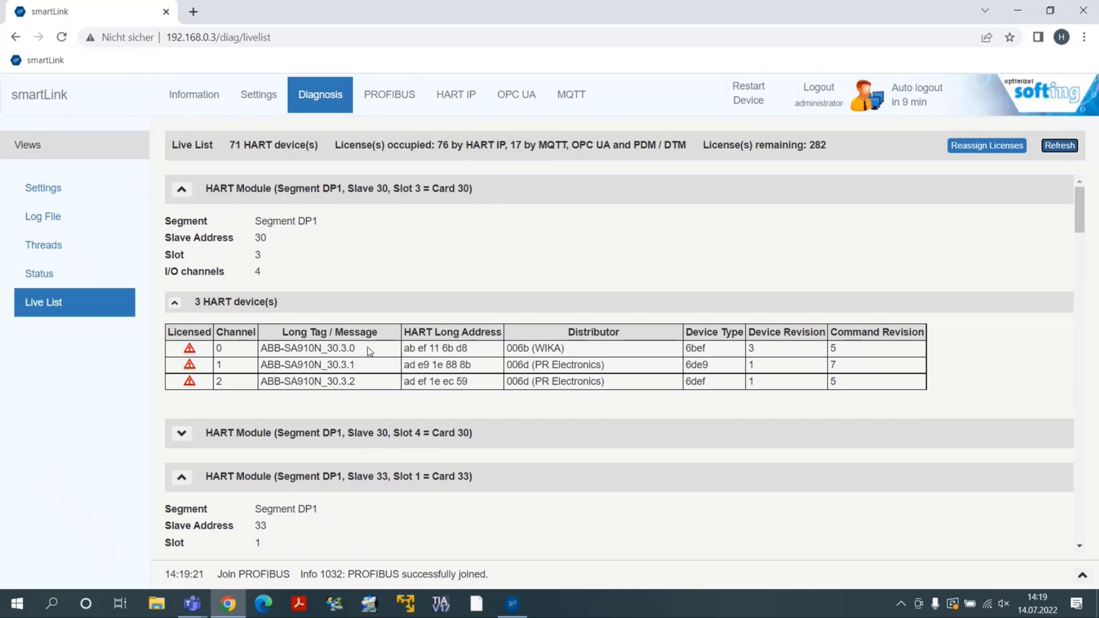
pyautogui.moveTo(1044, 133)
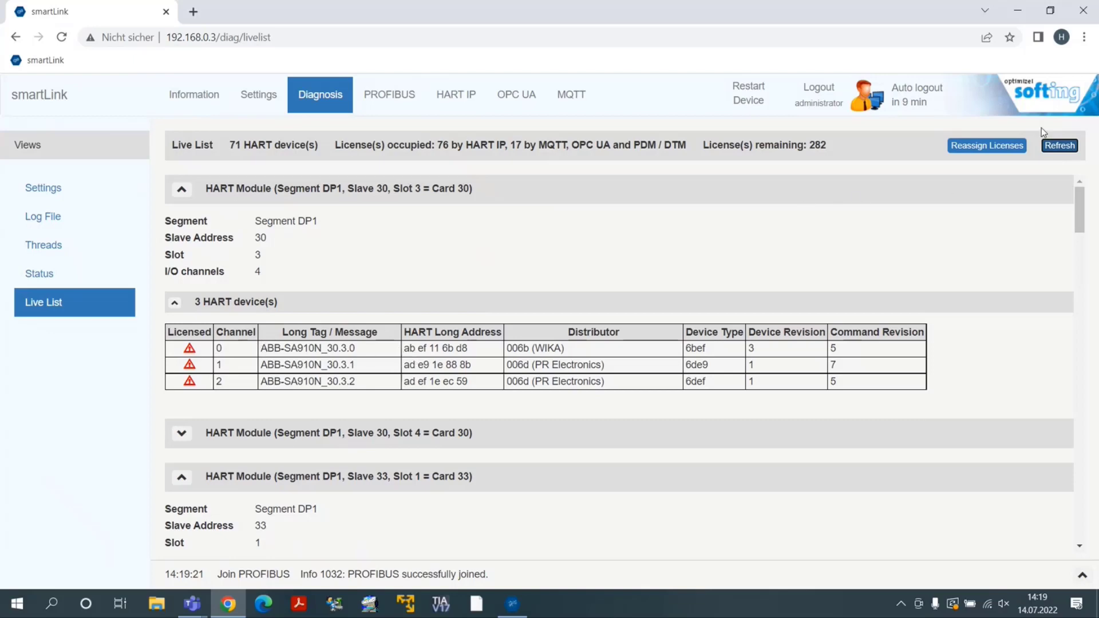
# - Collapse and expand the Slave 30 and Slave 33 module sections to review the 76 devices
pyautogui.click(181, 188)
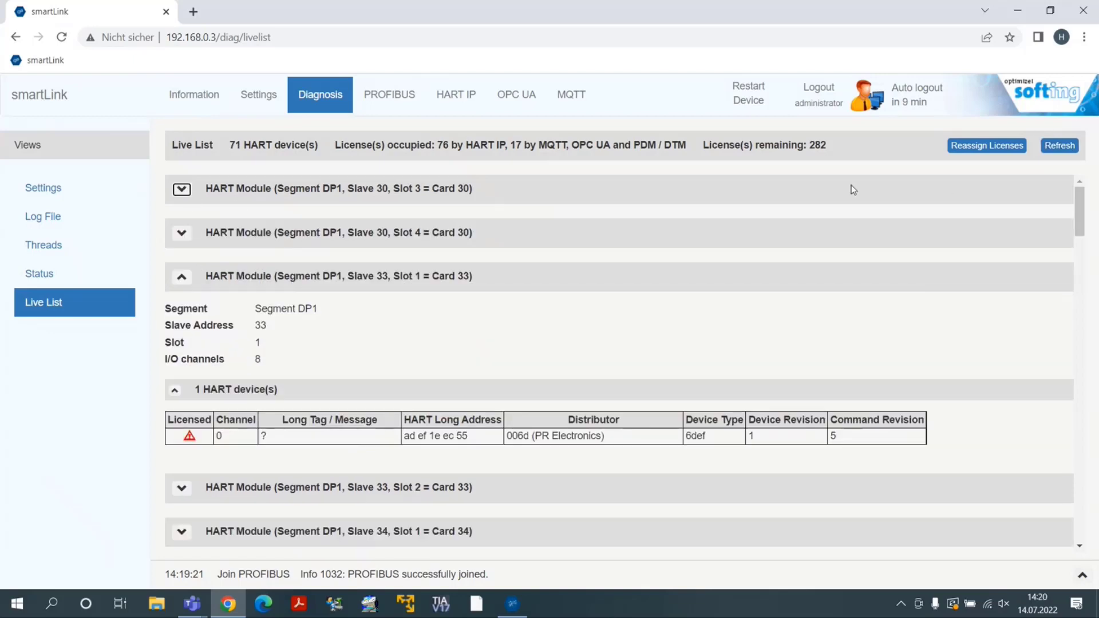
pyautogui.click(181, 275)
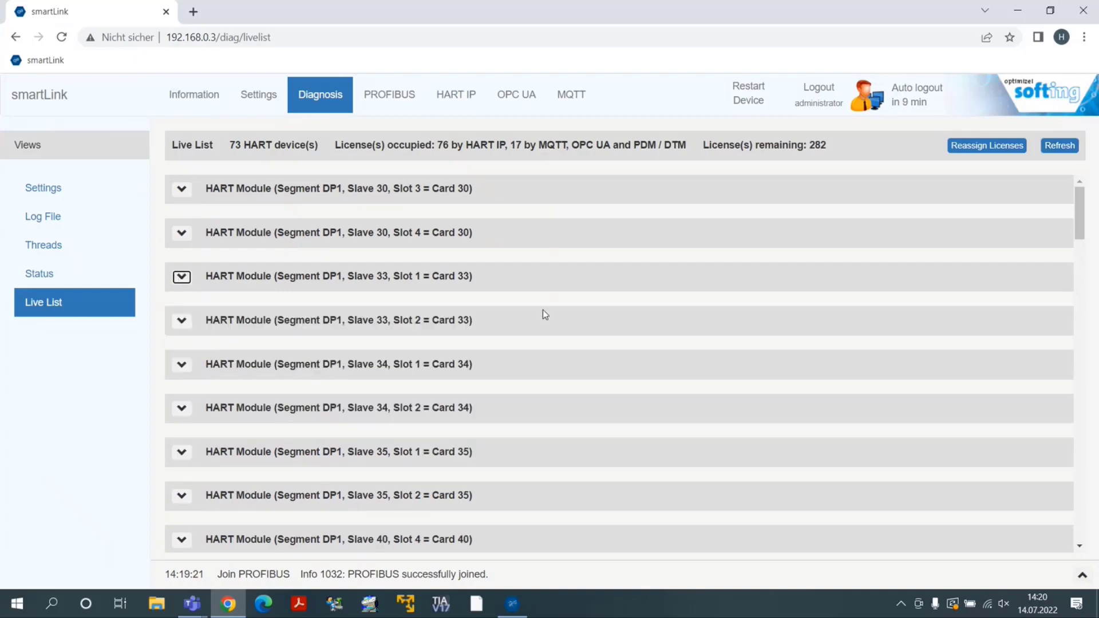
pyautogui.moveTo(184, 202)
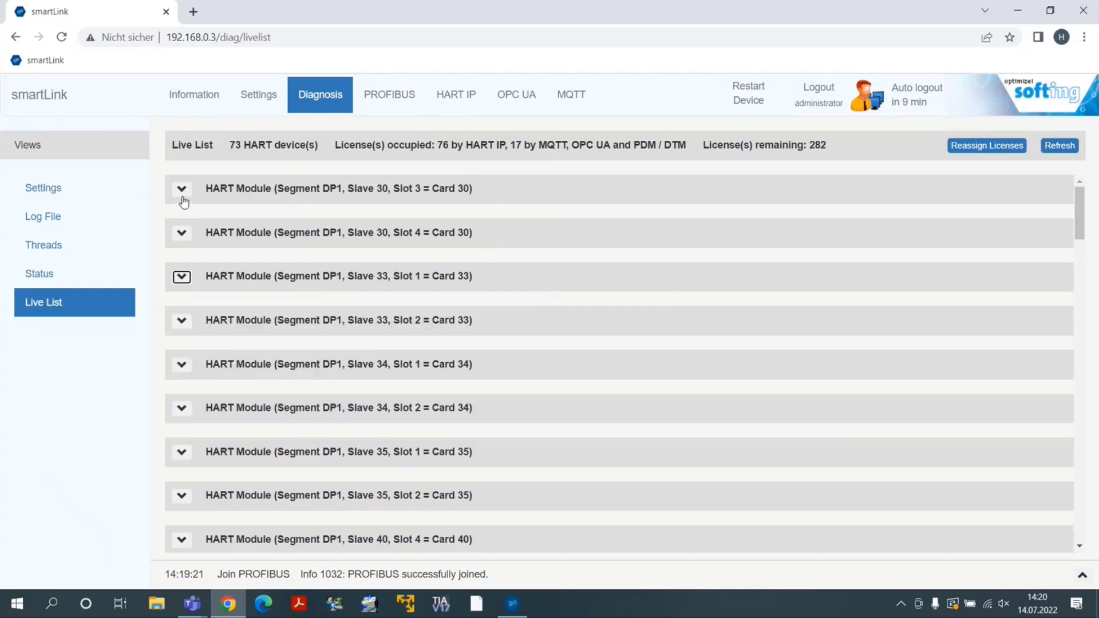
pyautogui.click(181, 189)
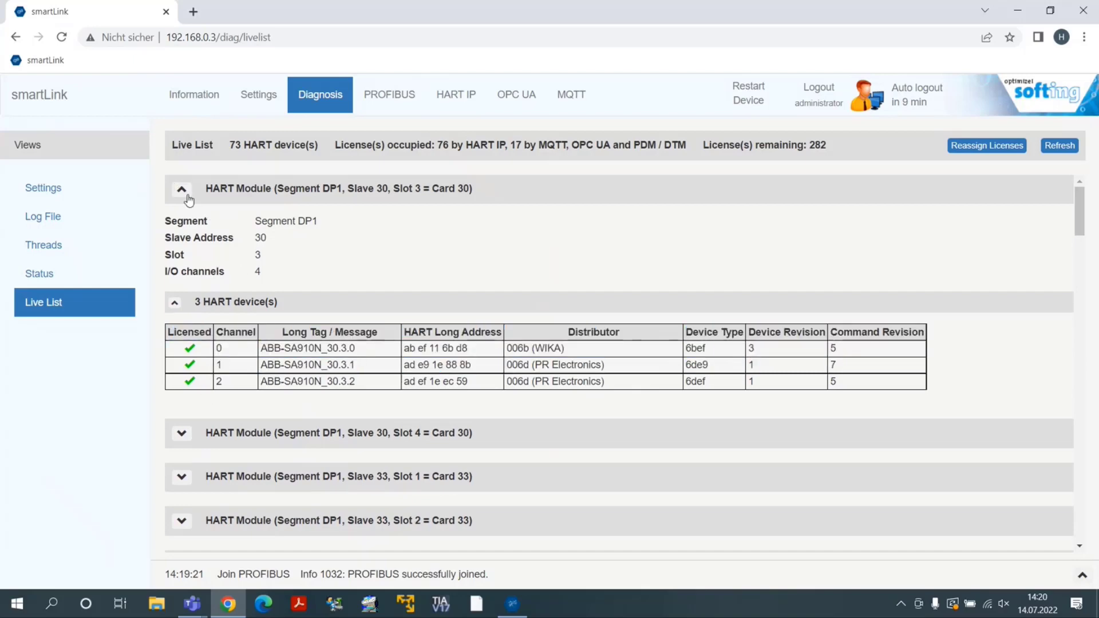
pyautogui.click(181, 188)
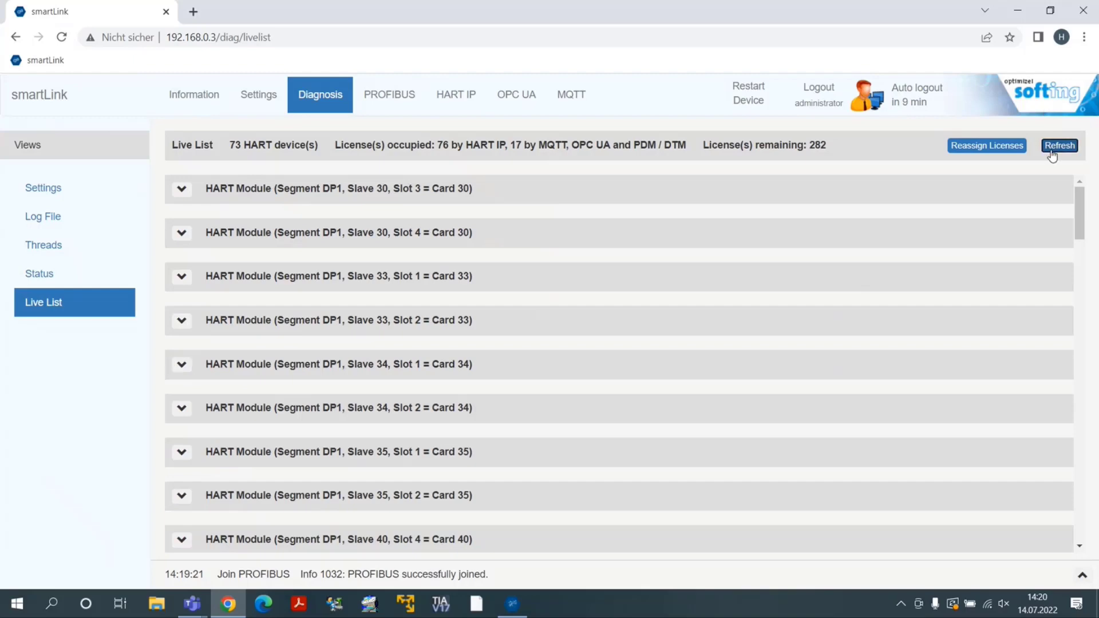
pyautogui.click(181, 407)
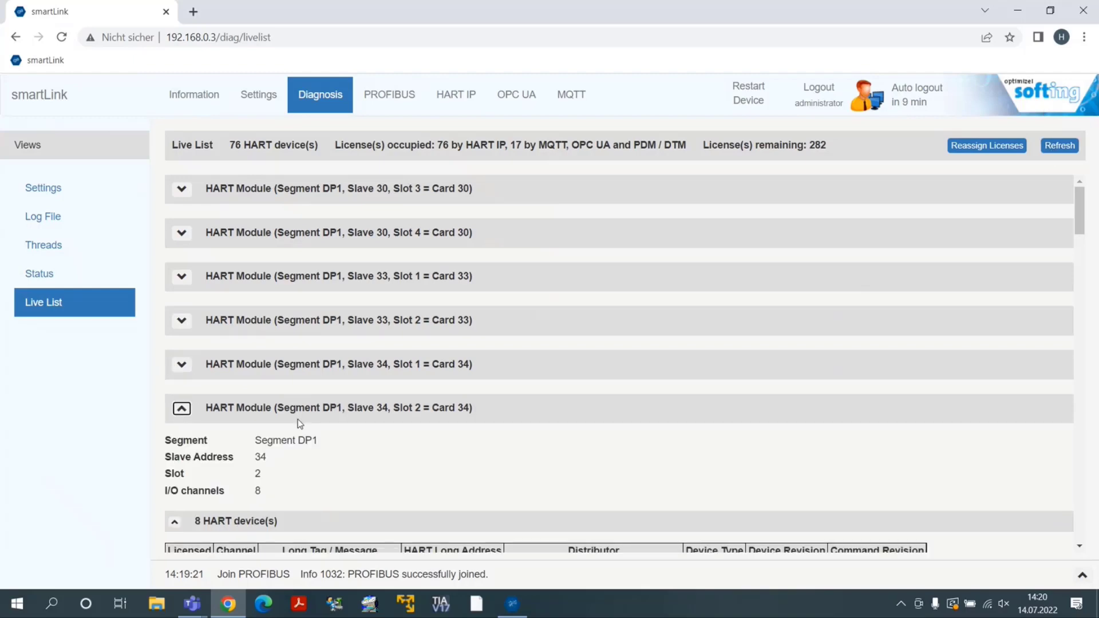
pyautogui.scroll(-3)
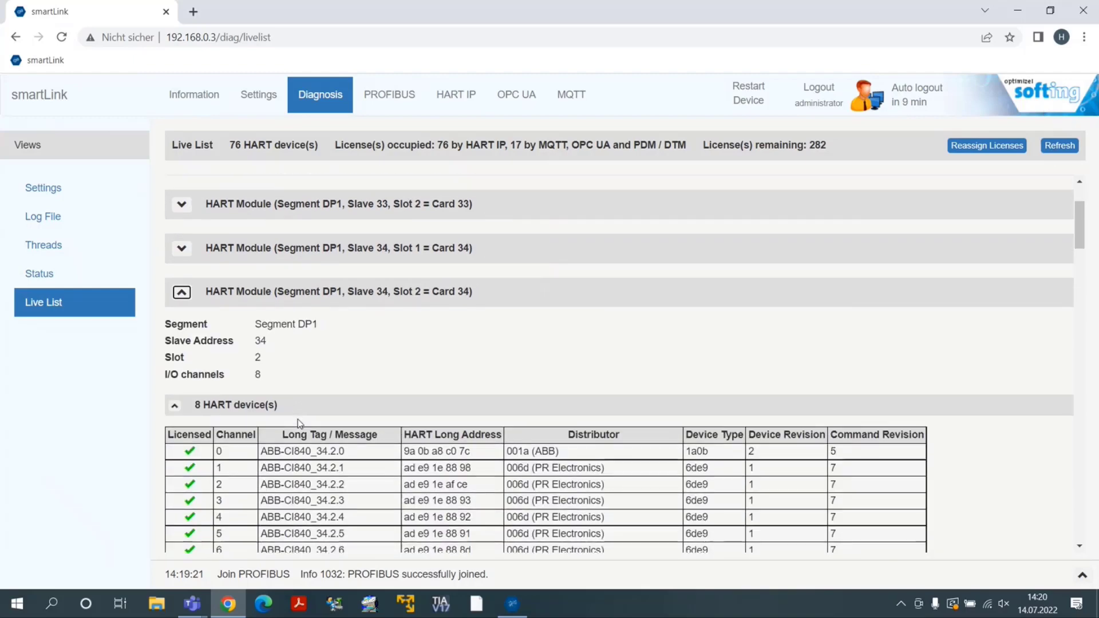
pyautogui.click(51, 603)
pyautogui.write('field')
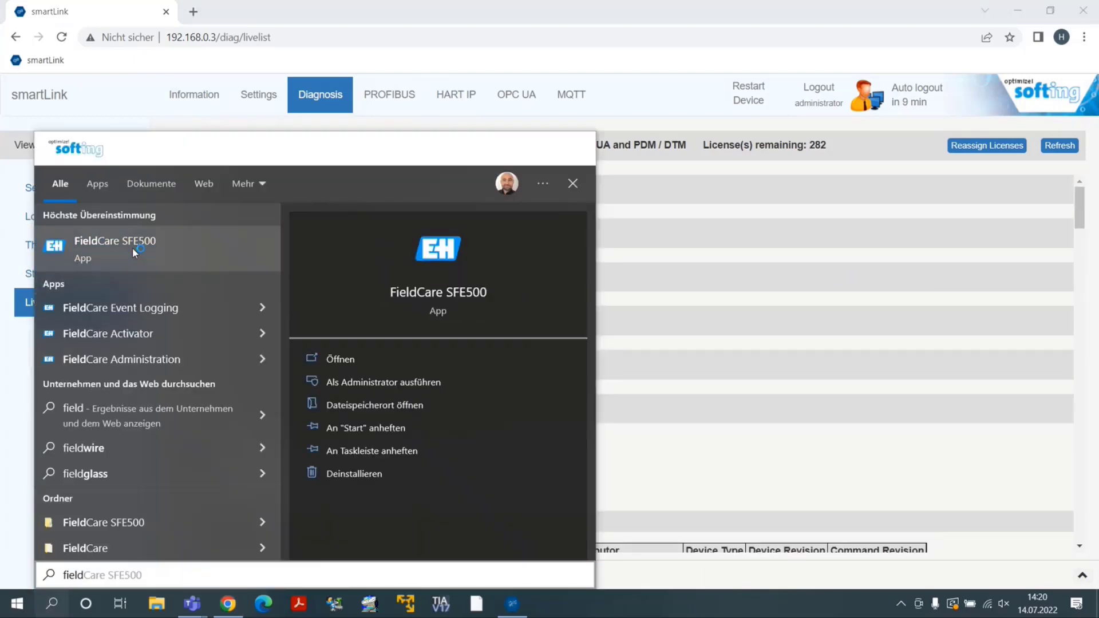
# - Launch FieldCare SFE500 from the Windows search results
pyautogui.click(573, 183)
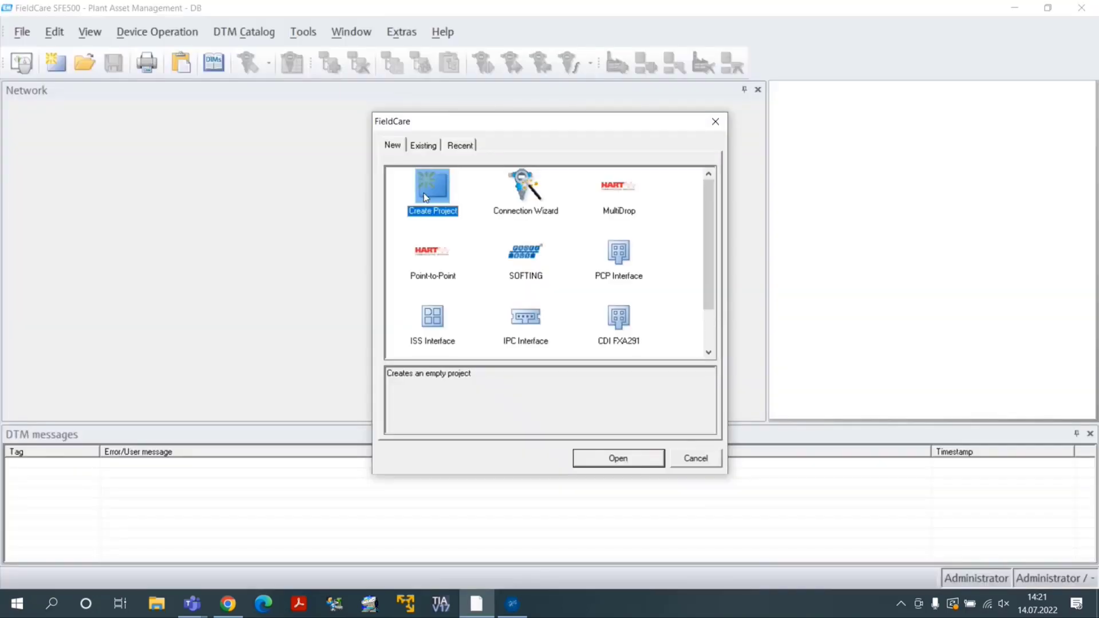
# - Create an empty project and add the smartLink HW-DP HART CommDTM under Host PC
pyautogui.click(617, 459)
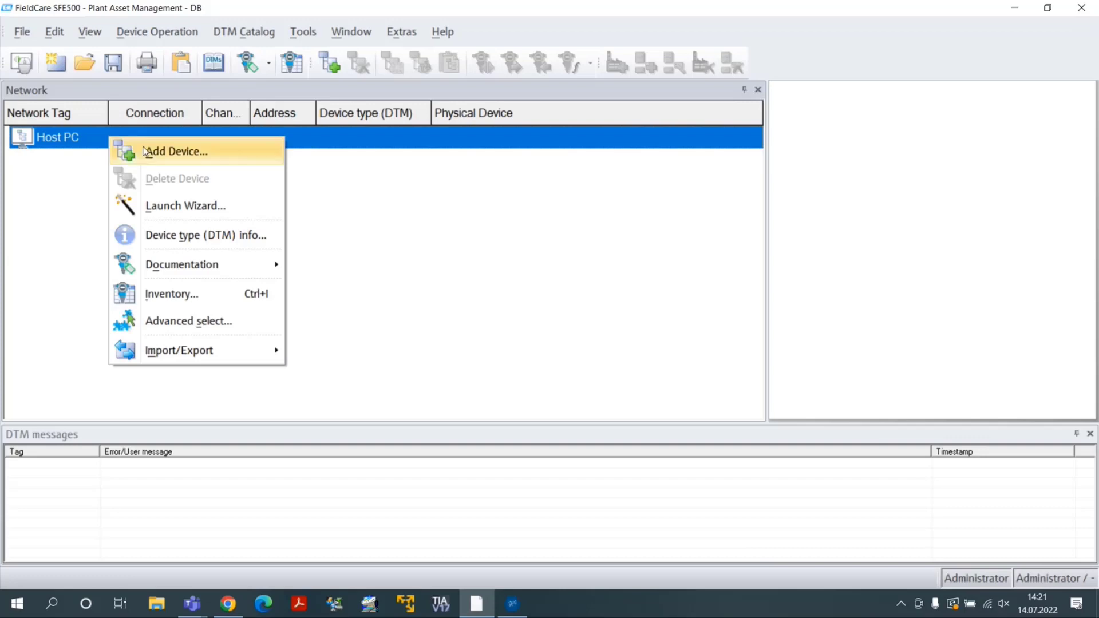
pyautogui.click(175, 151)
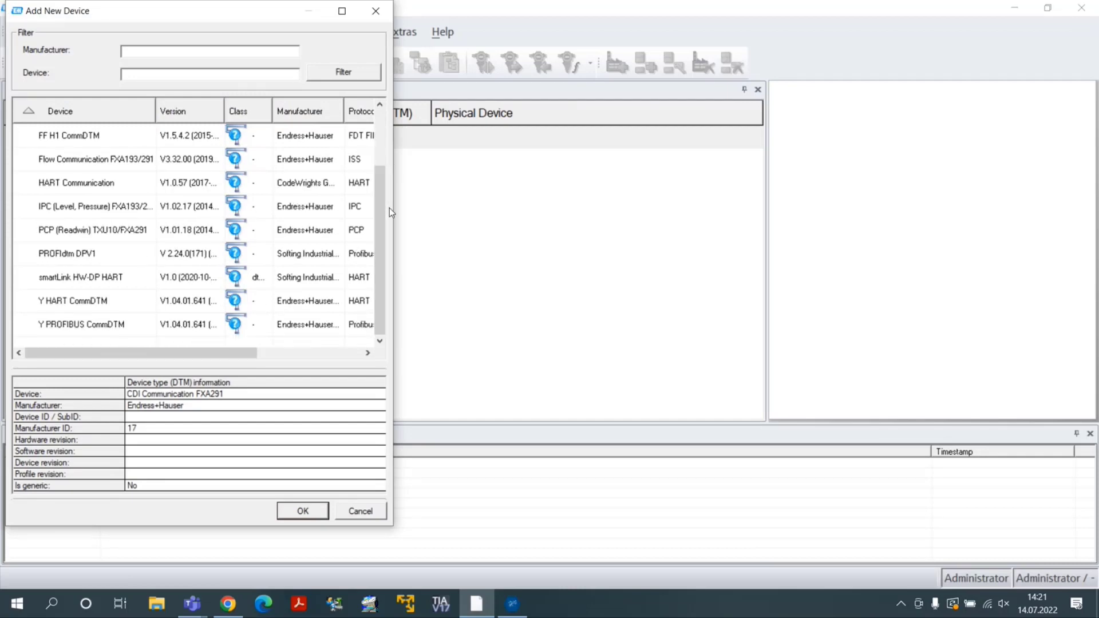
pyautogui.click(95, 277)
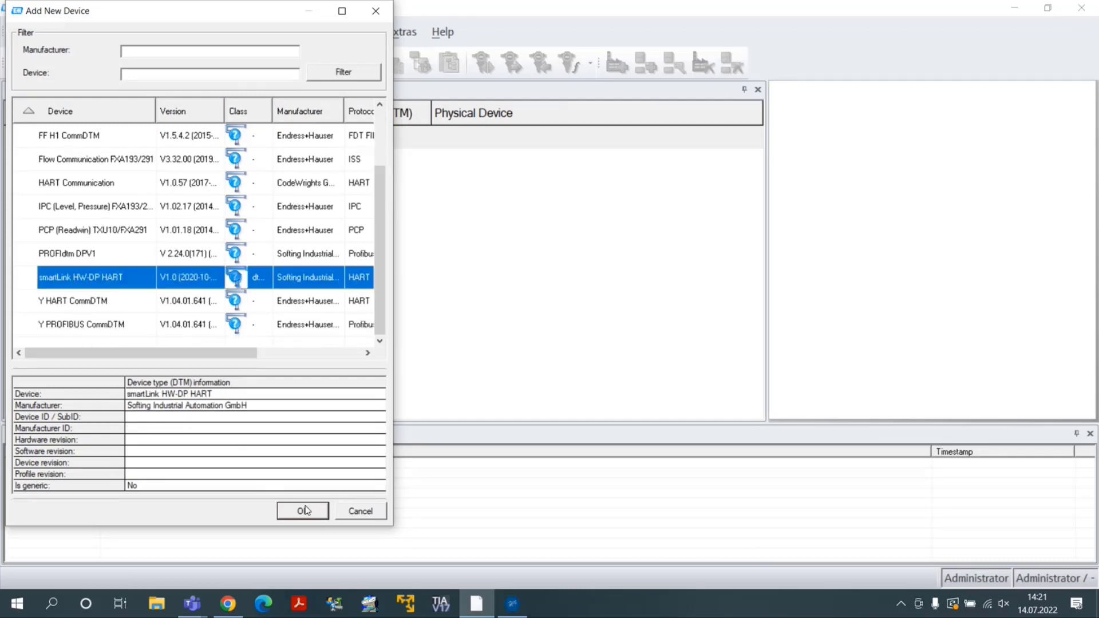
pyautogui.click(303, 510)
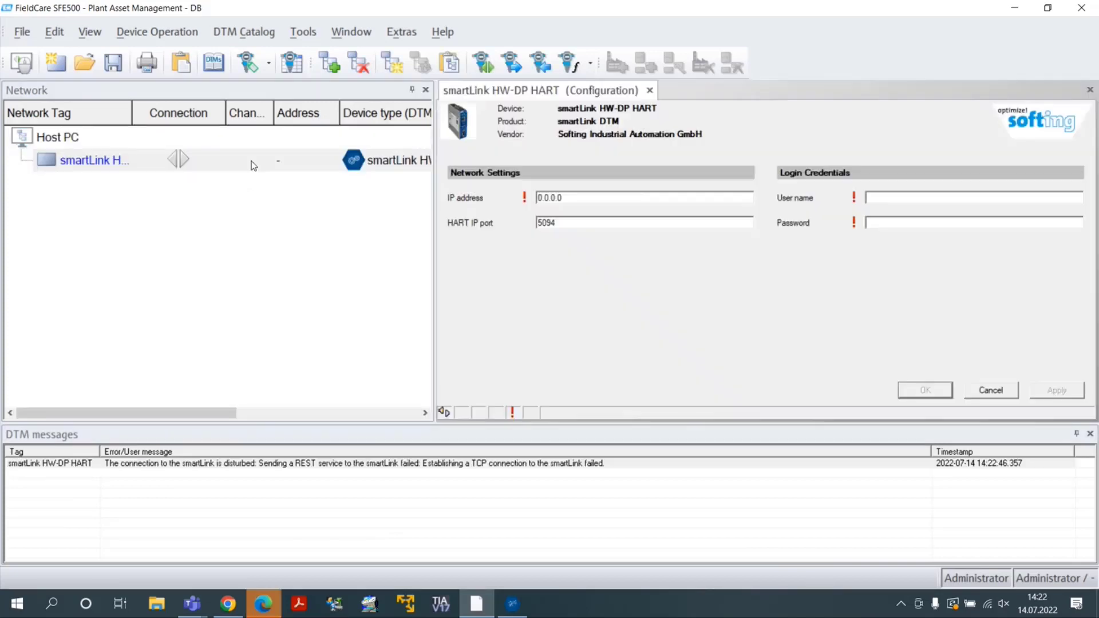
# - Set the smartLink to IP 192.168.0.3 with administrator login, then apply and accept
pyautogui.write('192.168.0.3')
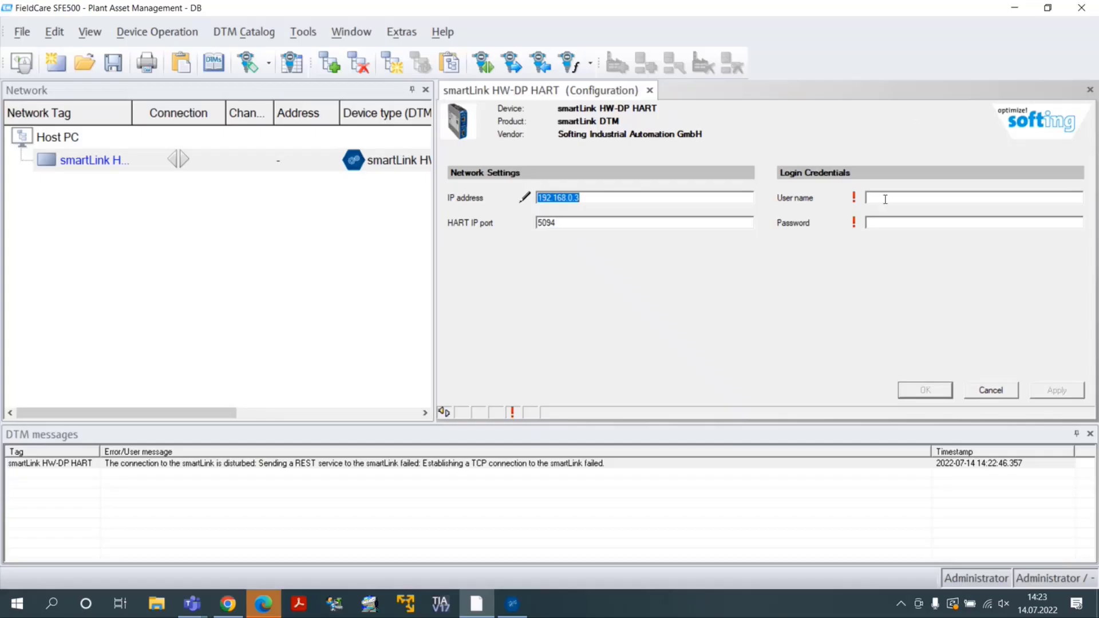
pyautogui.write('administrator')
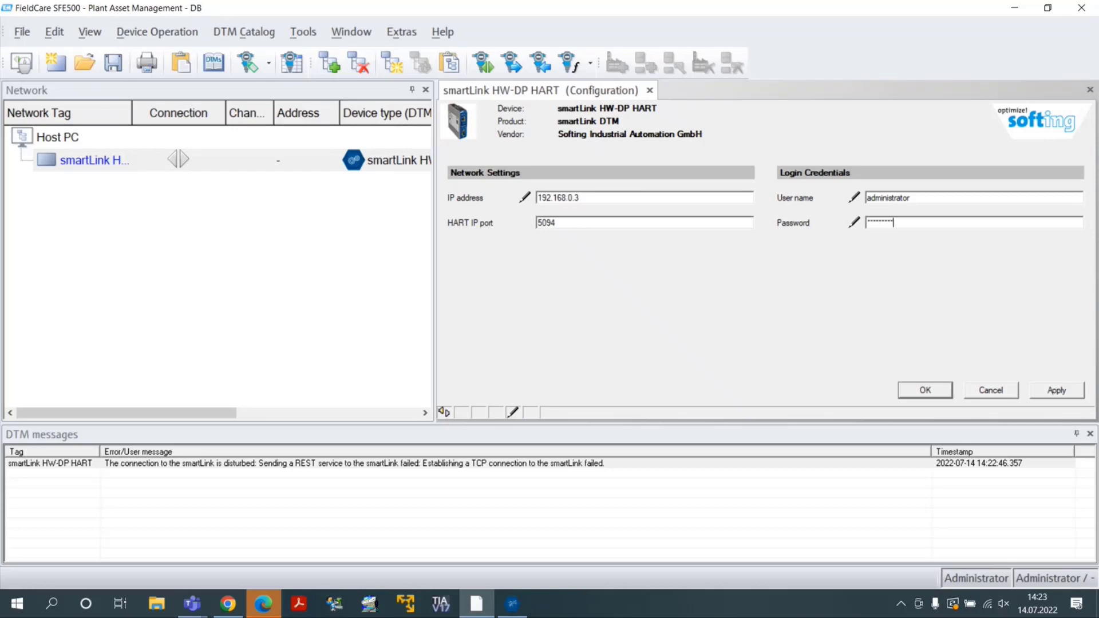
pyautogui.click(924, 391)
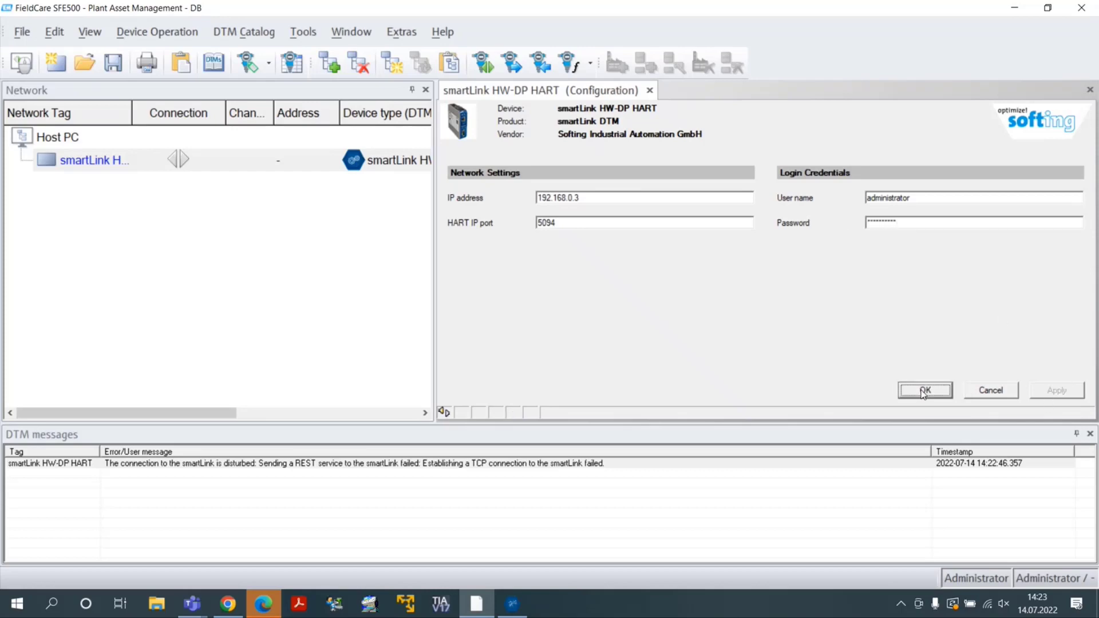
pyautogui.click(925, 390)
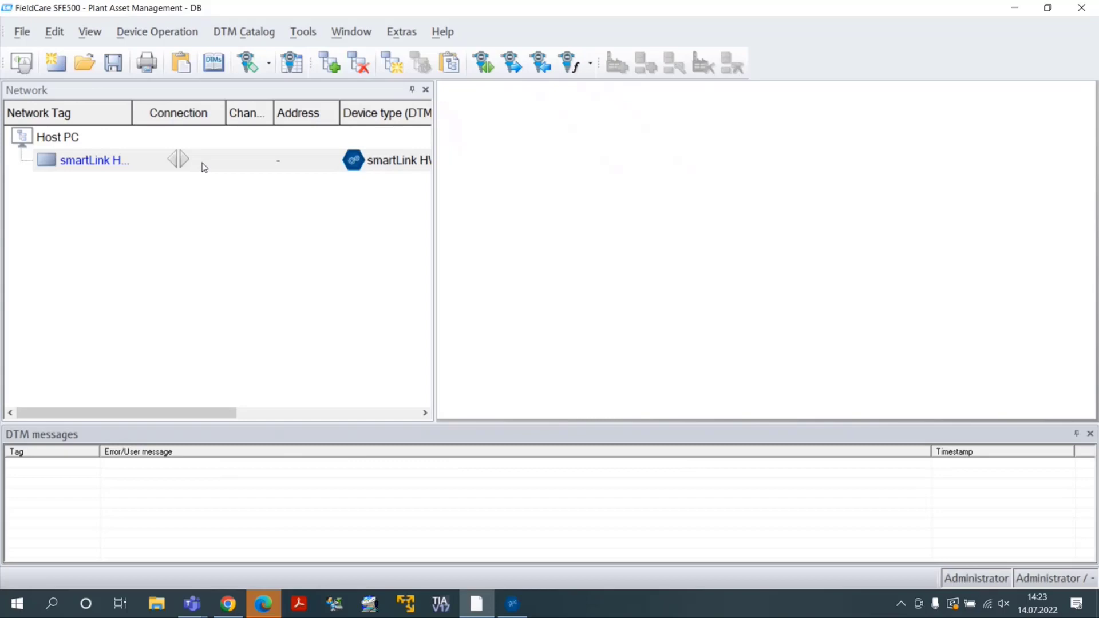
# - Open the smartLink's Edit channel assignments editor, closing the channel-count page first
pyautogui.rightClick(94, 160)
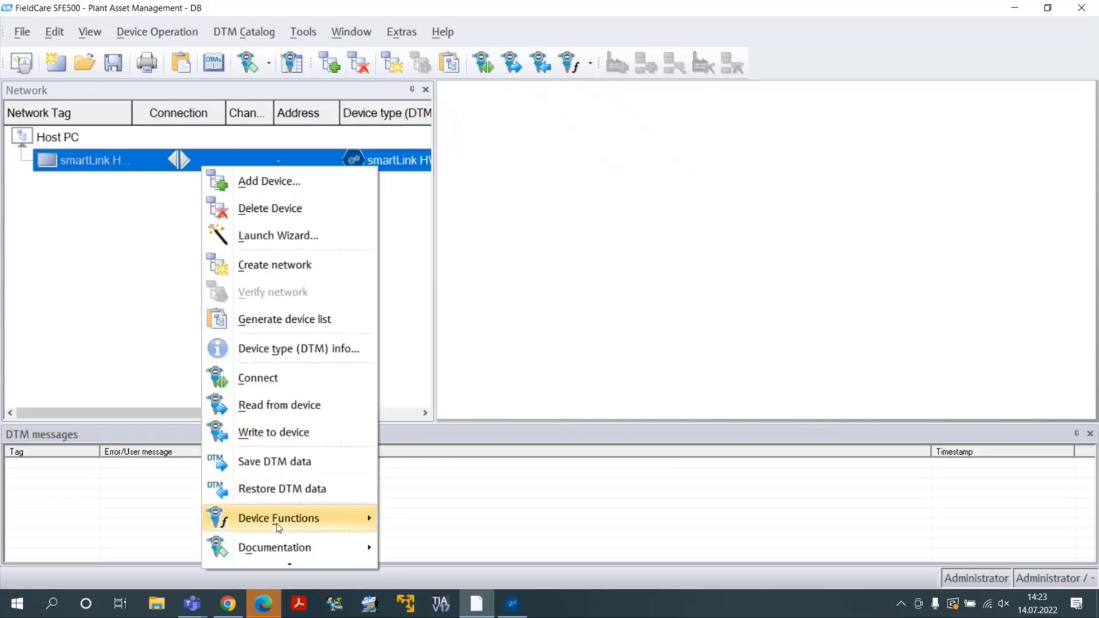
pyautogui.moveTo(278, 517)
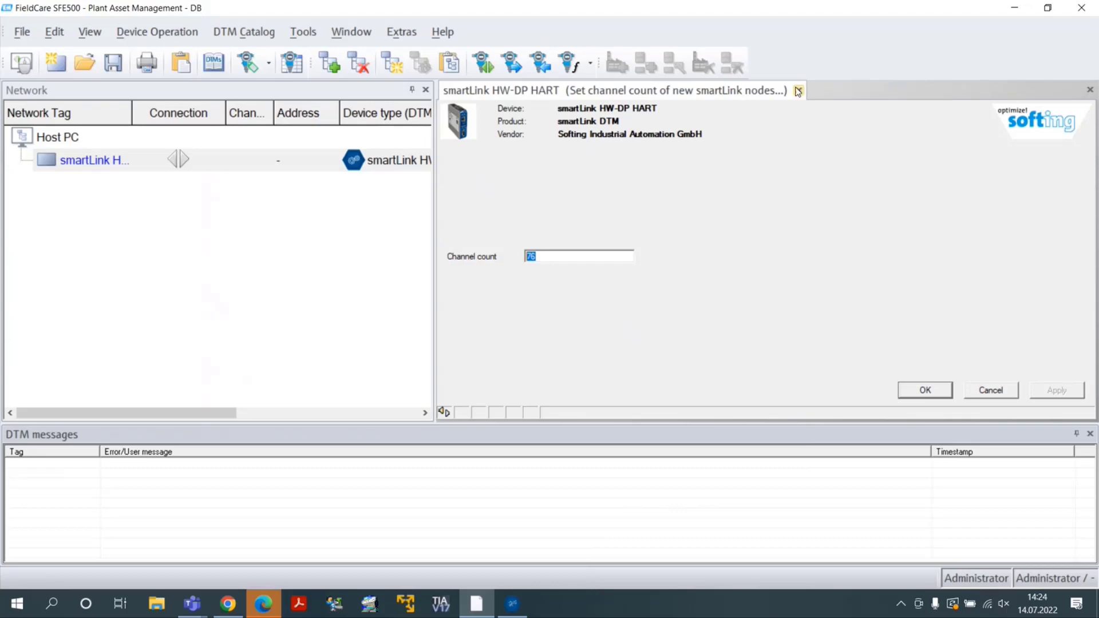
pyautogui.click(797, 91)
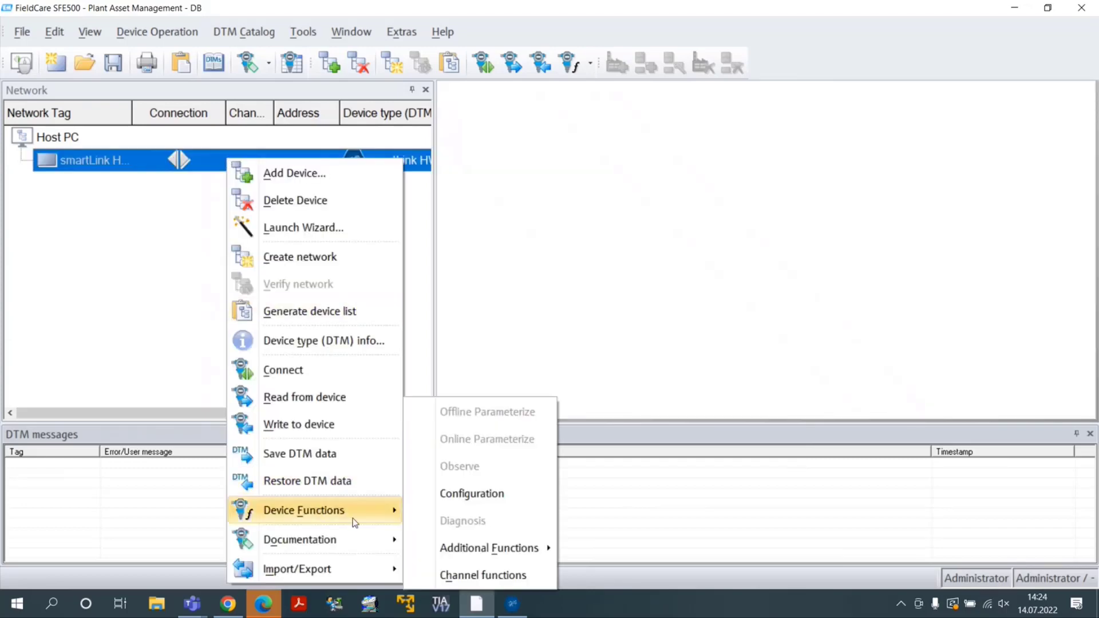
pyautogui.moveTo(490, 547)
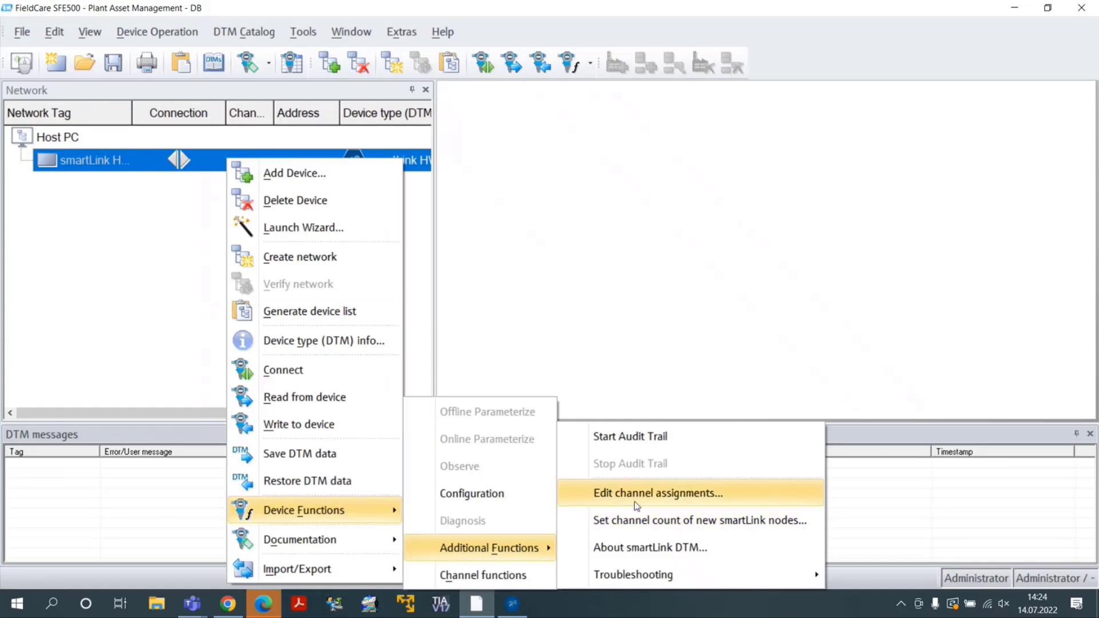
pyautogui.click(656, 493)
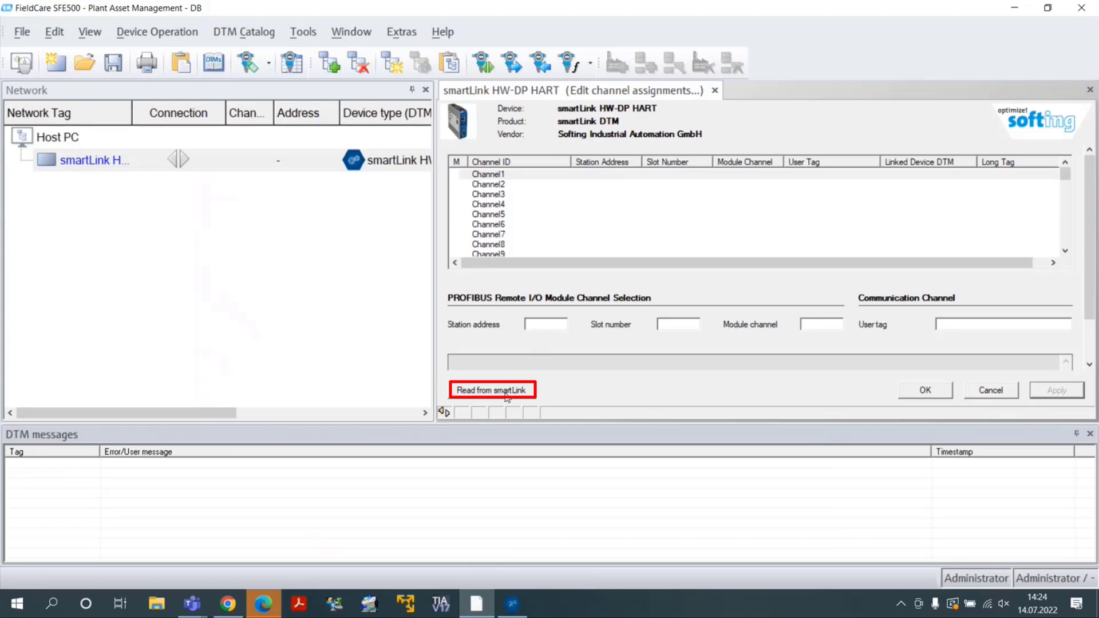
# - Read the channel assignments from the smartLink, review Channel26, and save them with OK
pyautogui.click(492, 390)
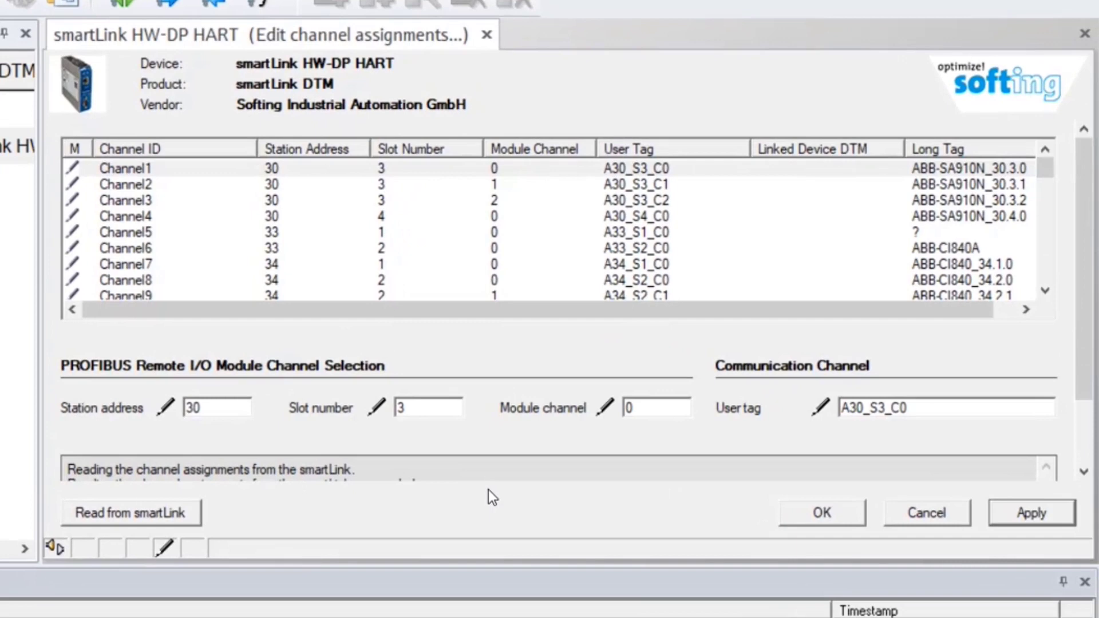
pyautogui.moveTo(354, 382)
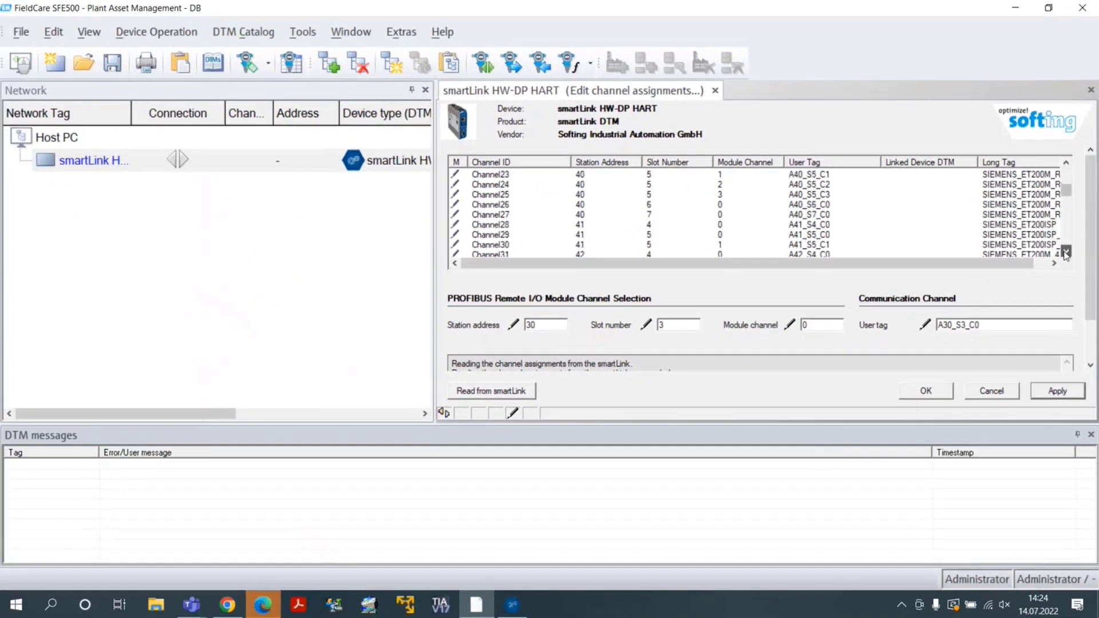
pyautogui.click(491, 204)
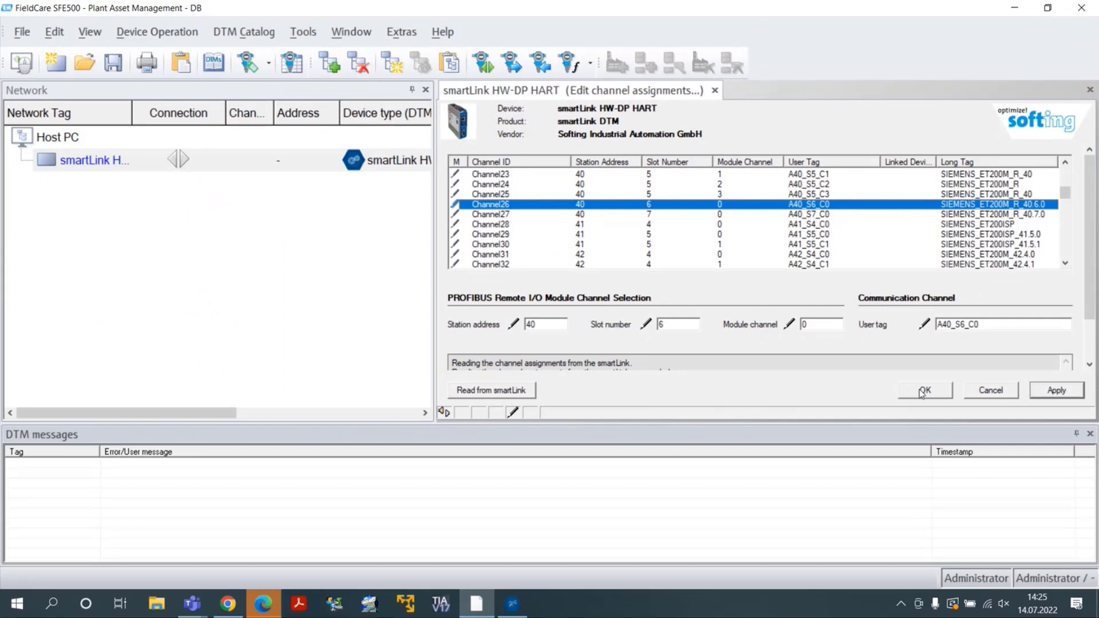
pyautogui.click(925, 391)
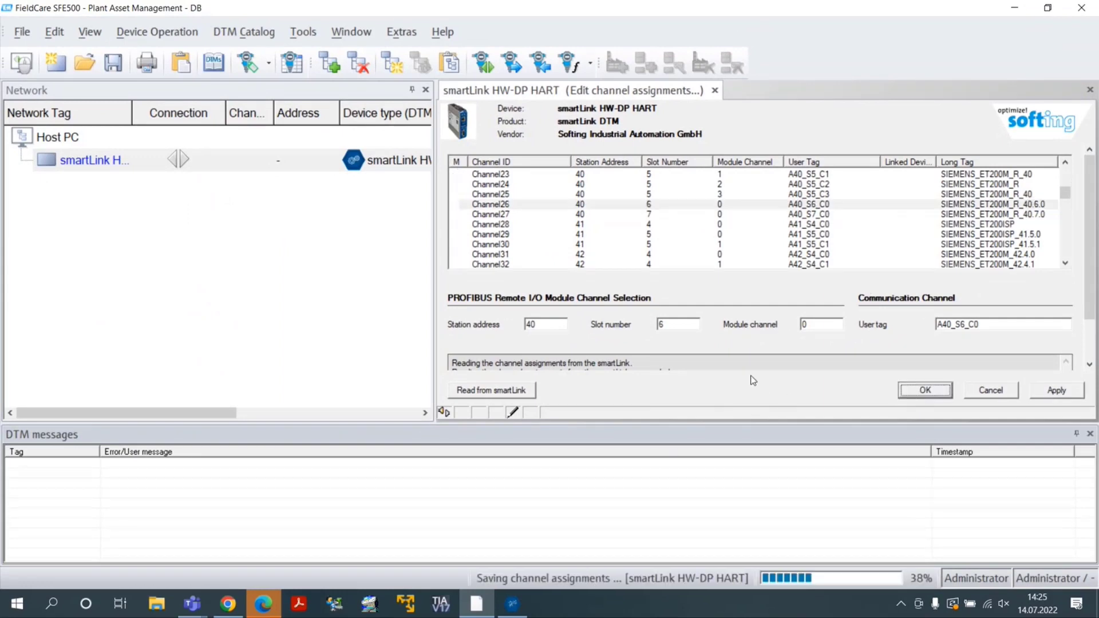
pyautogui.click(924, 391)
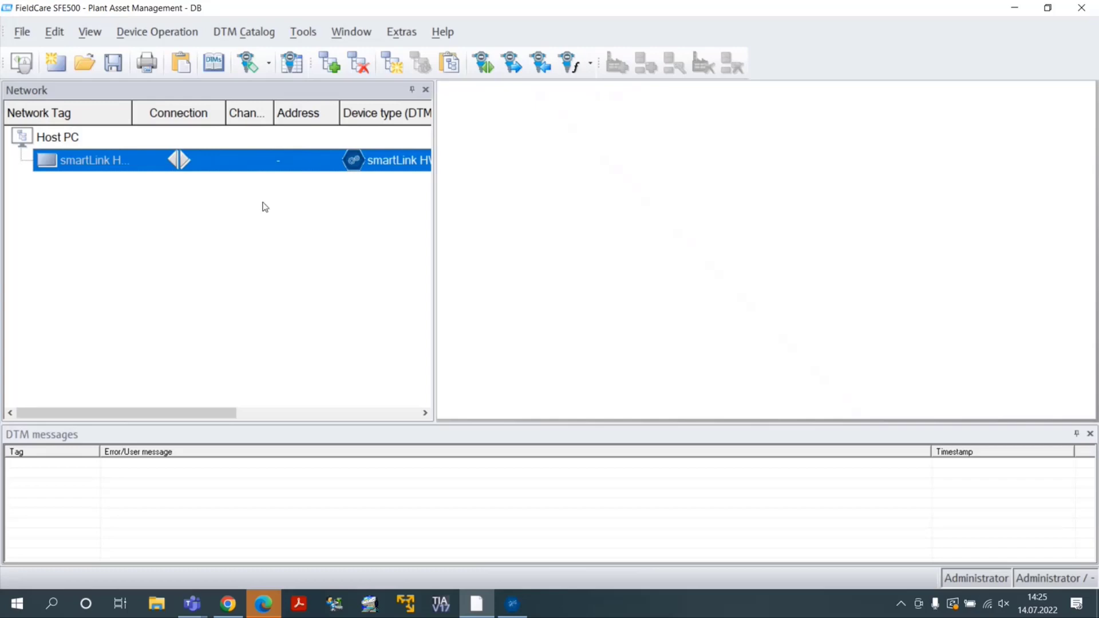
# - Create the smartLink network by scanning all 100 HART channels for connected devices
pyautogui.rightClick(93, 160)
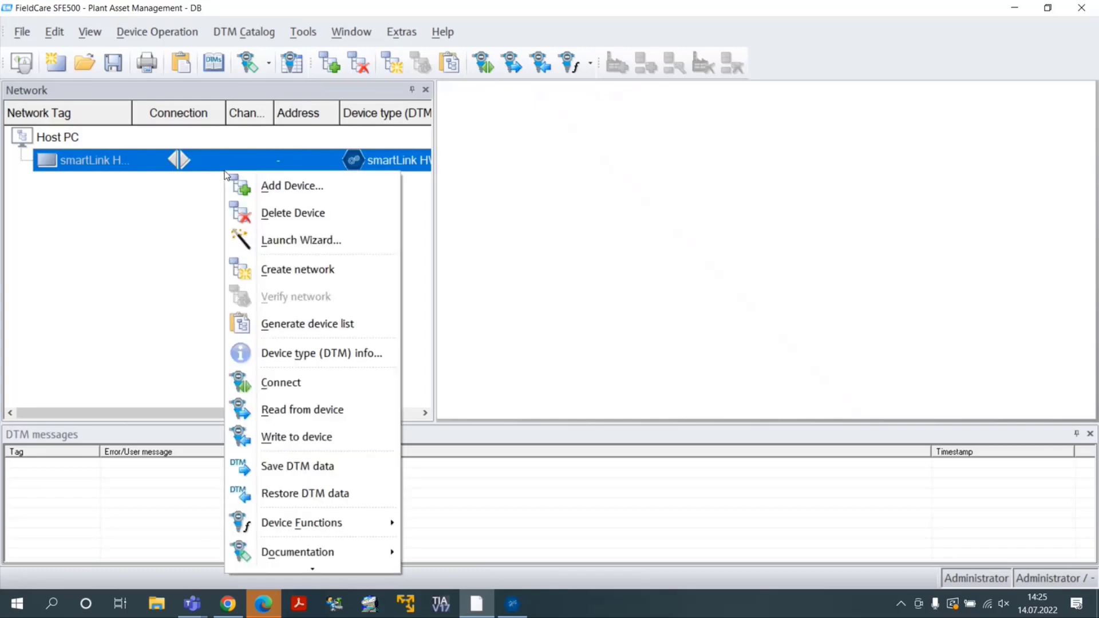
pyautogui.moveTo(297, 269)
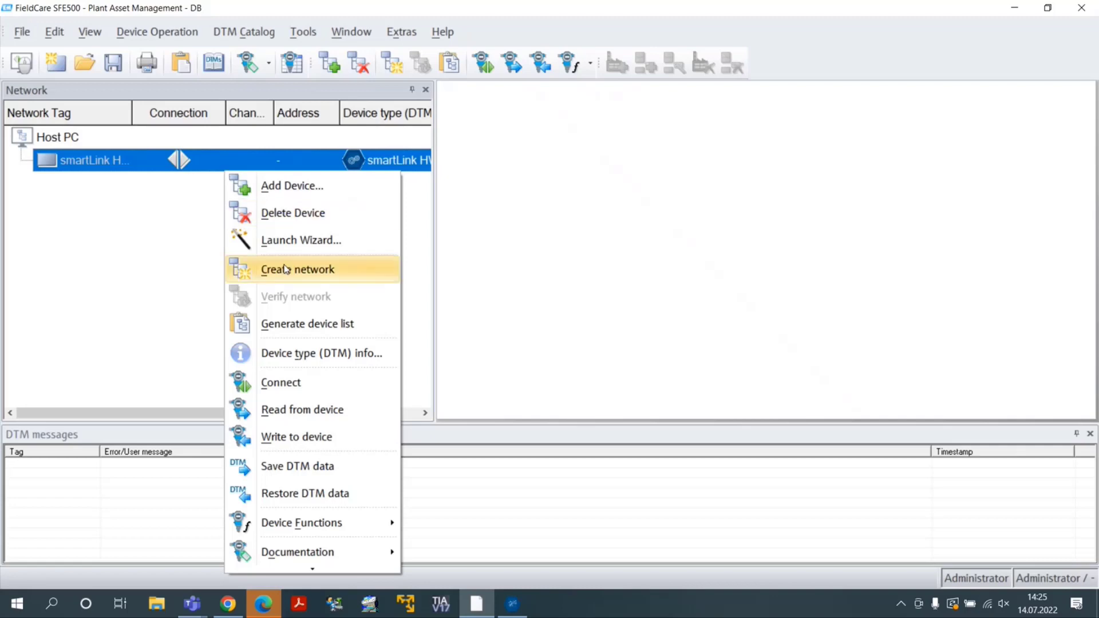
pyautogui.click(297, 270)
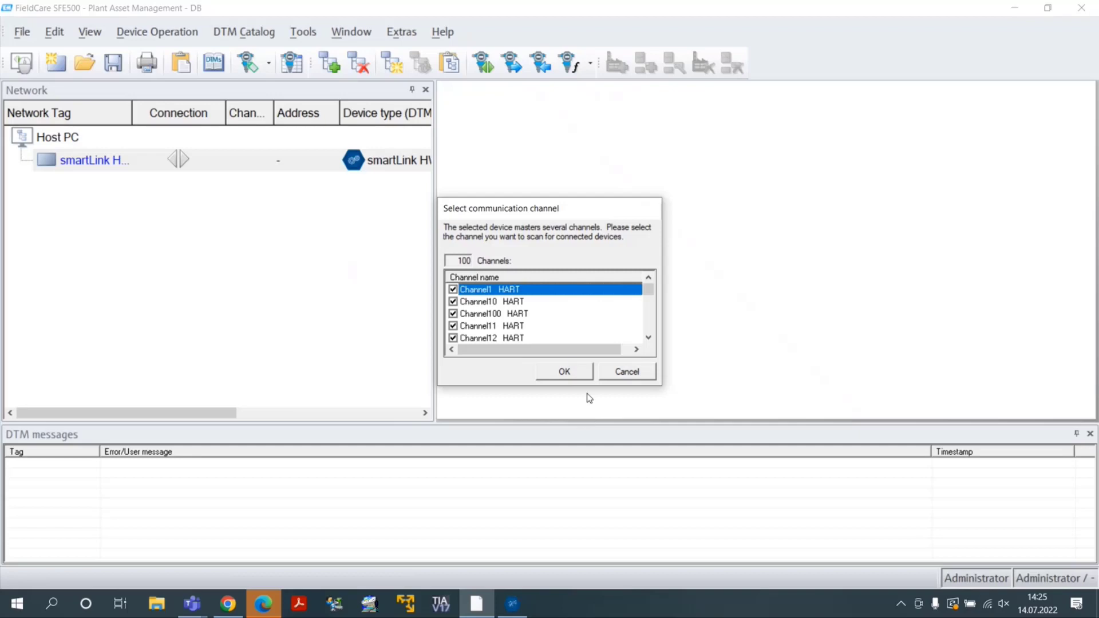
pyautogui.click(563, 372)
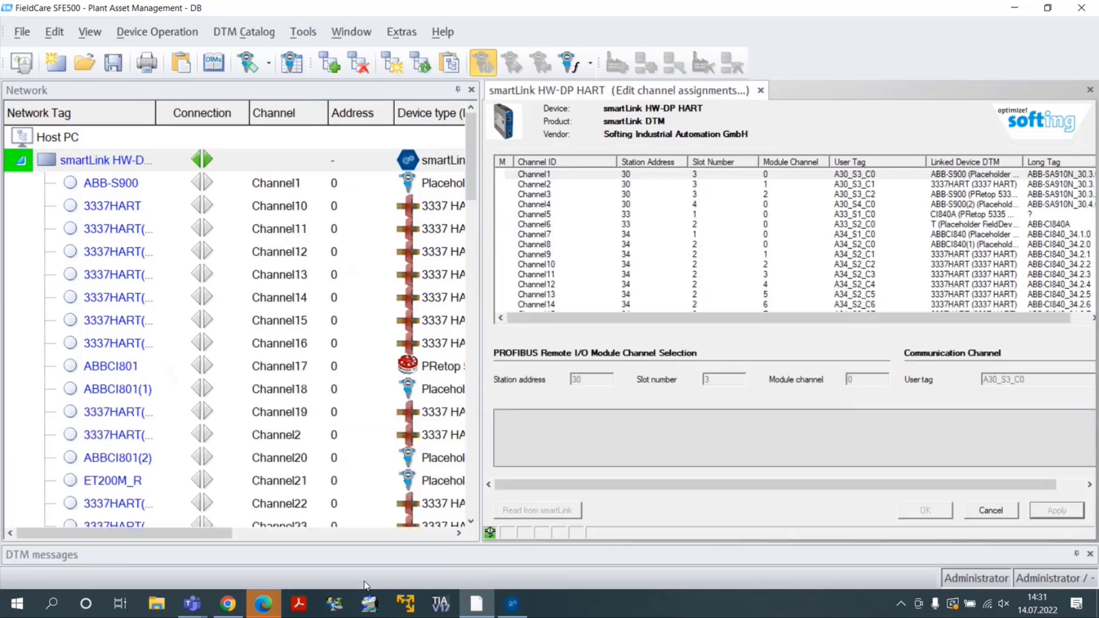
pyautogui.moveTo(588, 171)
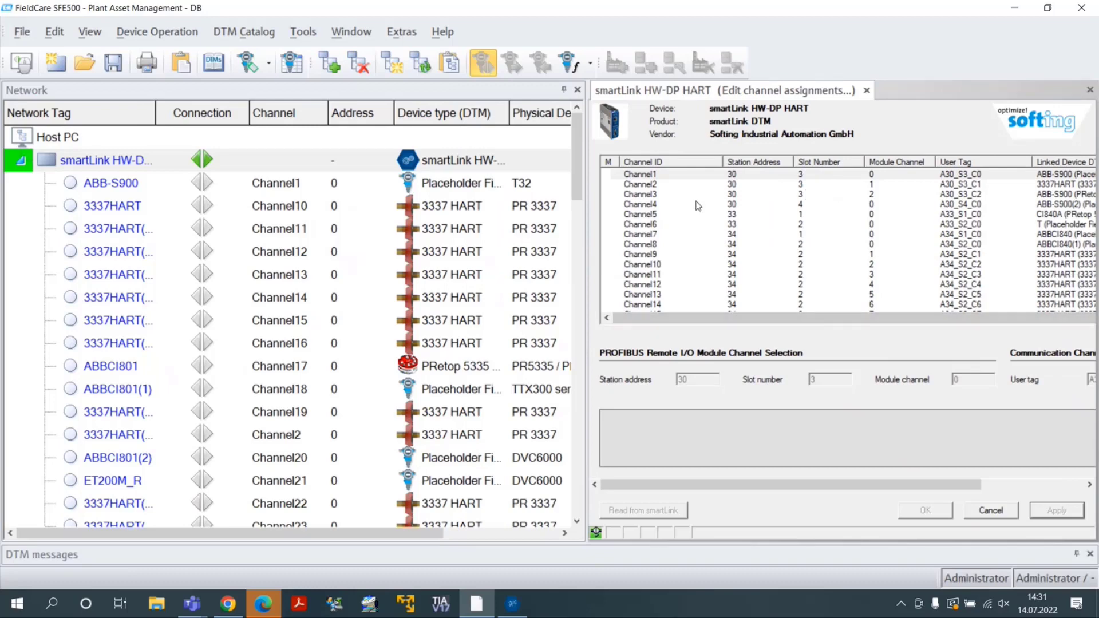
# - Select the 3337HART device on Channel10, view its assignment, and scroll toward Channel45
pyautogui.click(110, 183)
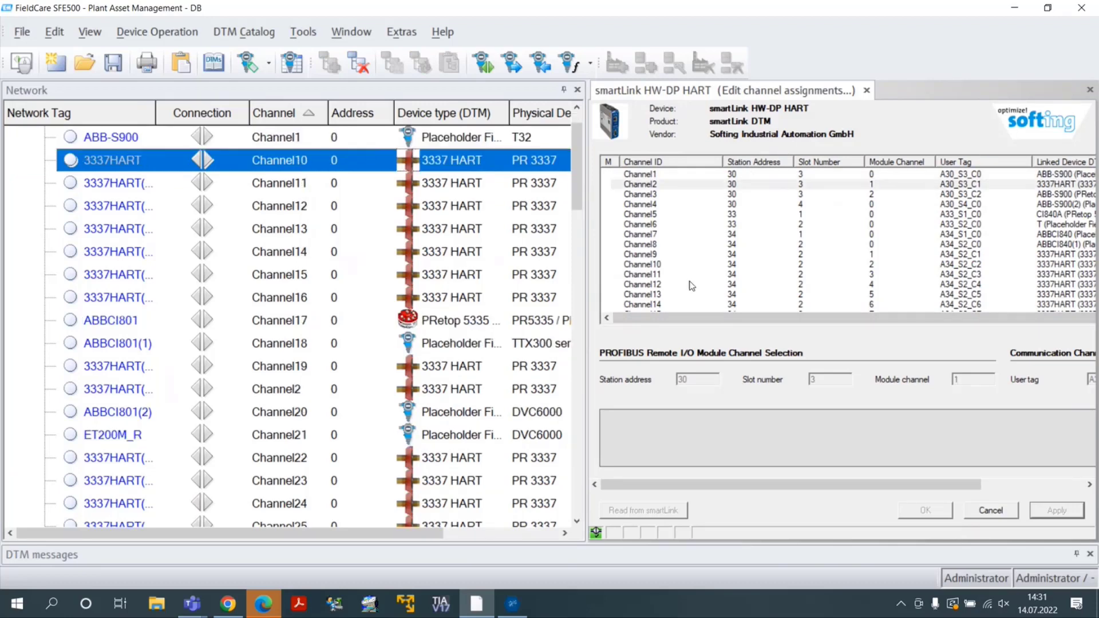
pyautogui.click(643, 265)
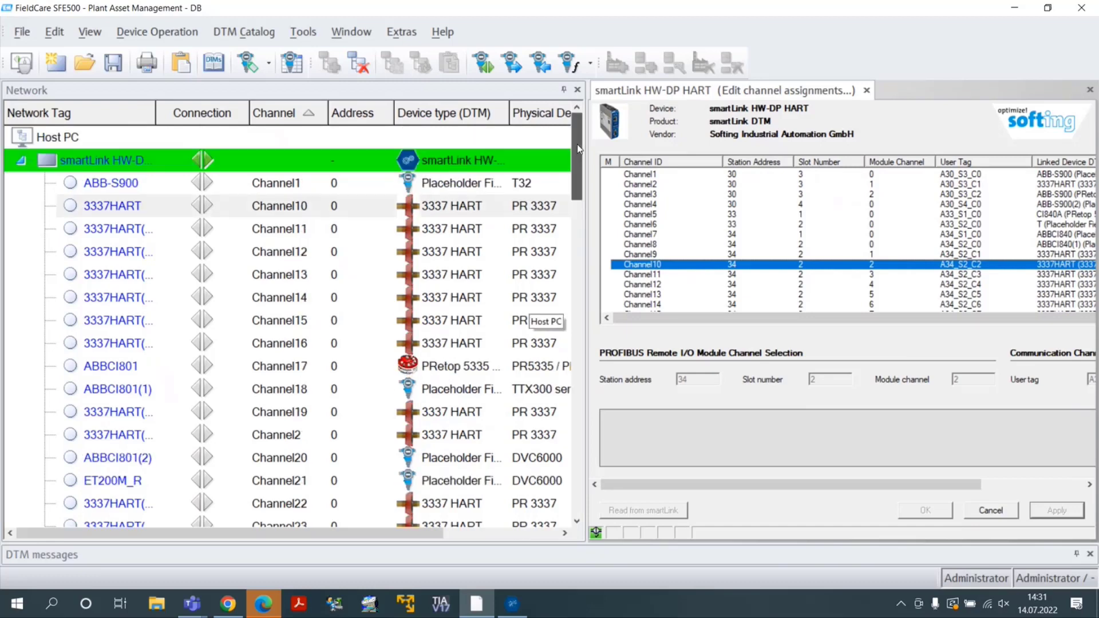
pyautogui.scroll(-3)
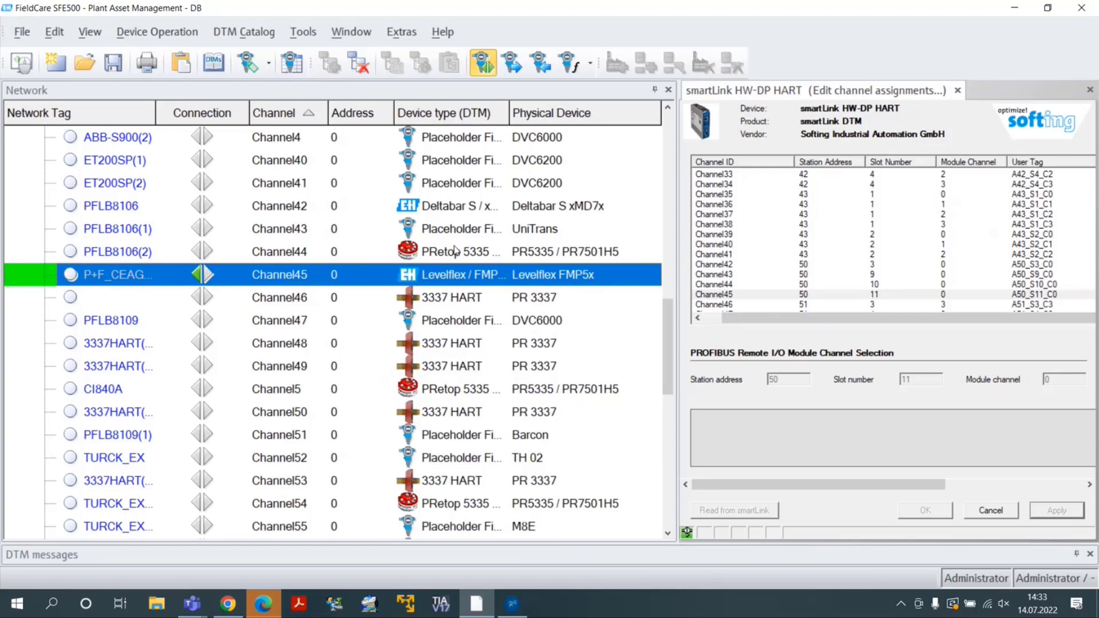
pyautogui.moveTo(572, 63)
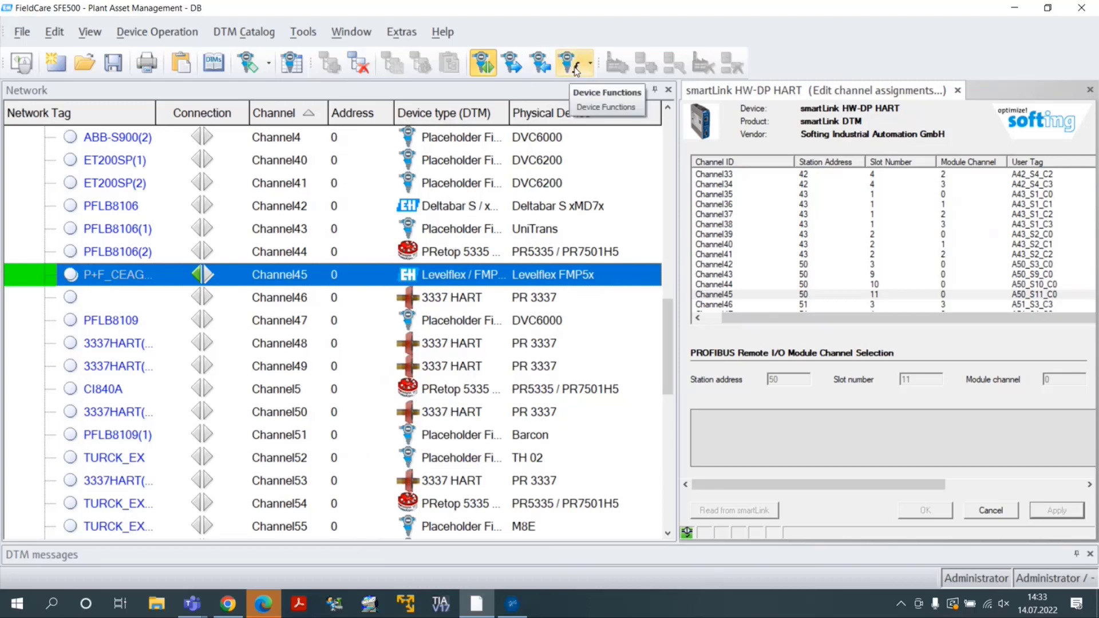
# - Open the Levelflex P+F_CEAG_LB8106_50.11.0 in Online Parameterize via Device Functions
pyautogui.click(575, 63)
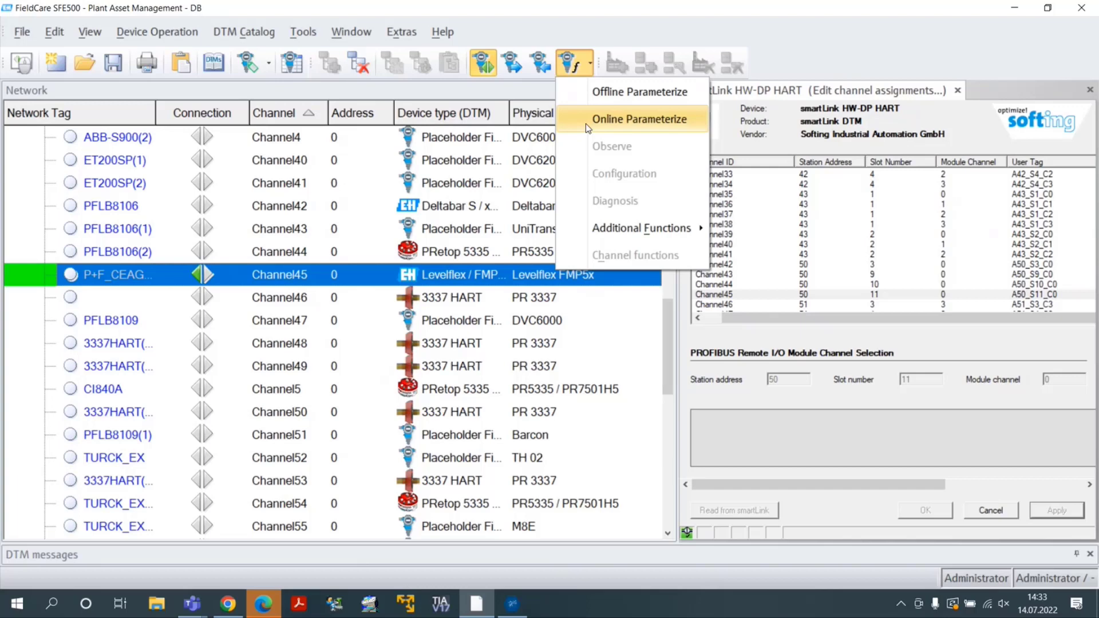
pyautogui.click(638, 119)
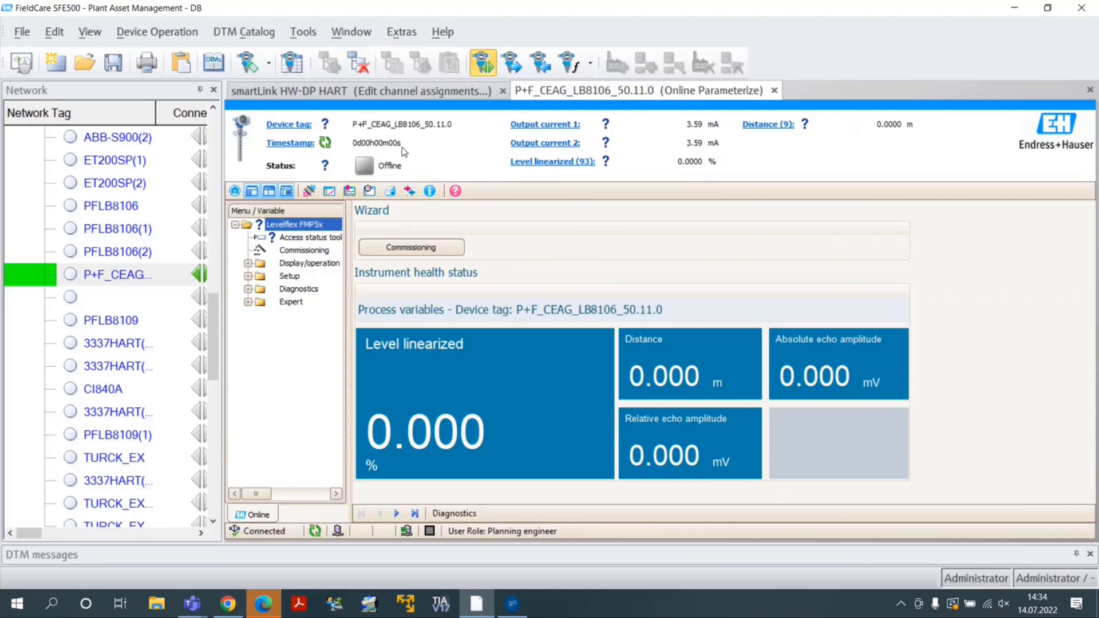
# - Browse Commissioning, Diagnostics and Expert locking pages, returning to live values (99 % level, 0.062 m)
pyautogui.click(502, 90)
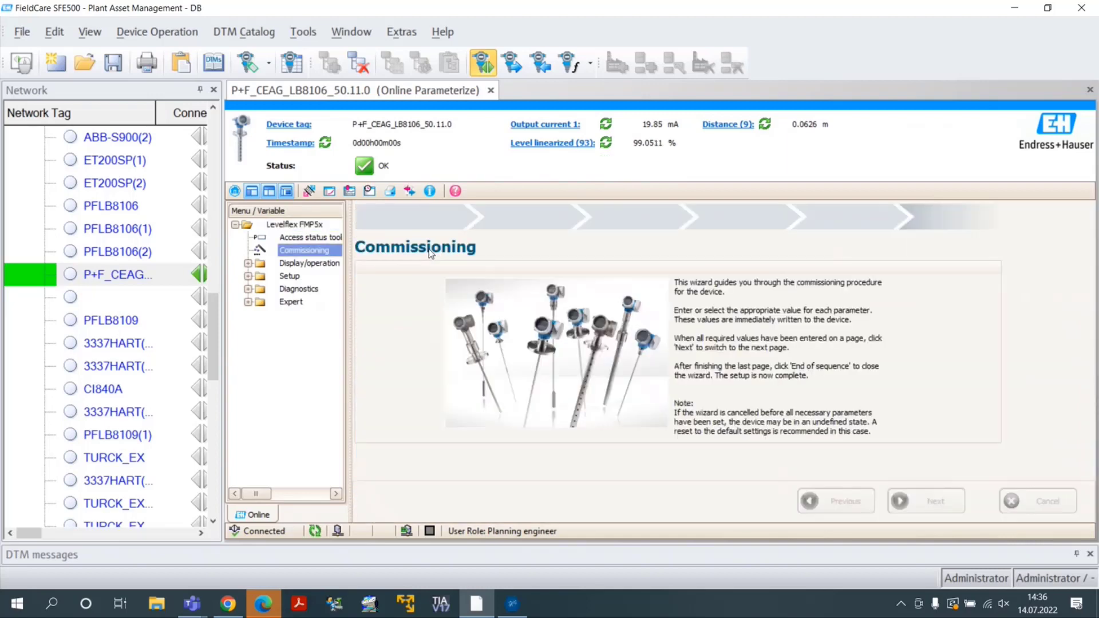
pyautogui.click(294, 224)
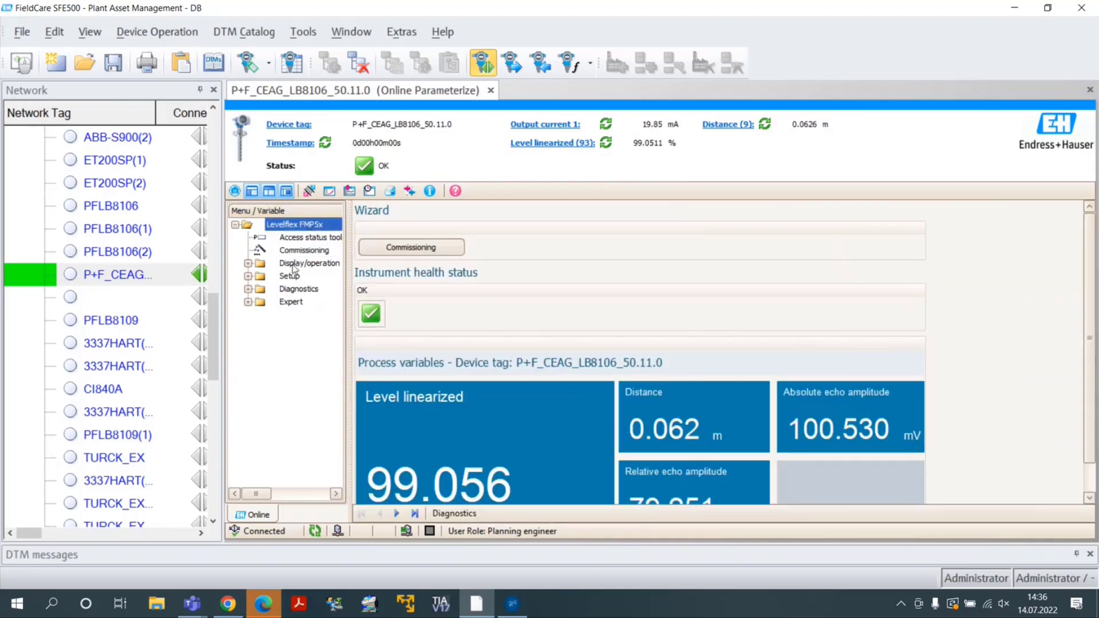
pyautogui.click(299, 288)
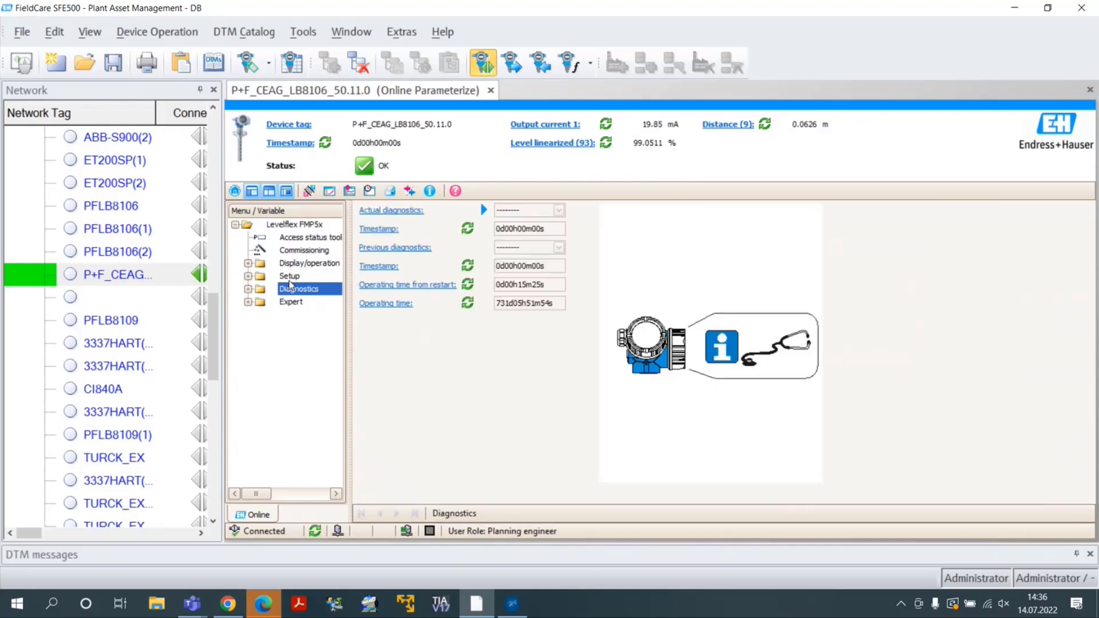
pyautogui.click(290, 276)
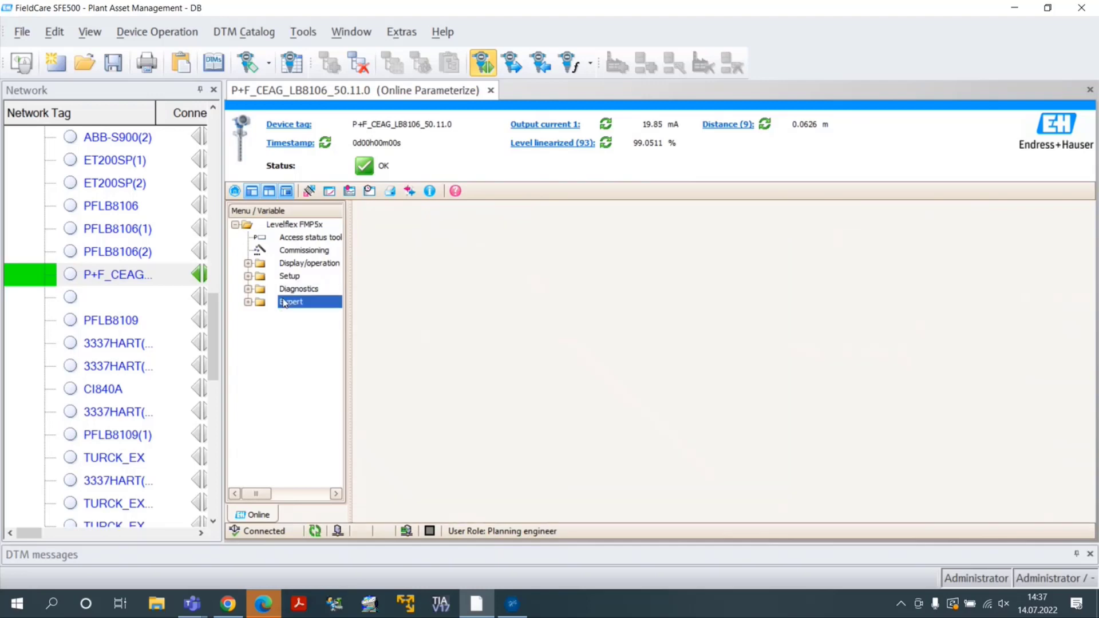
pyautogui.click(291, 302)
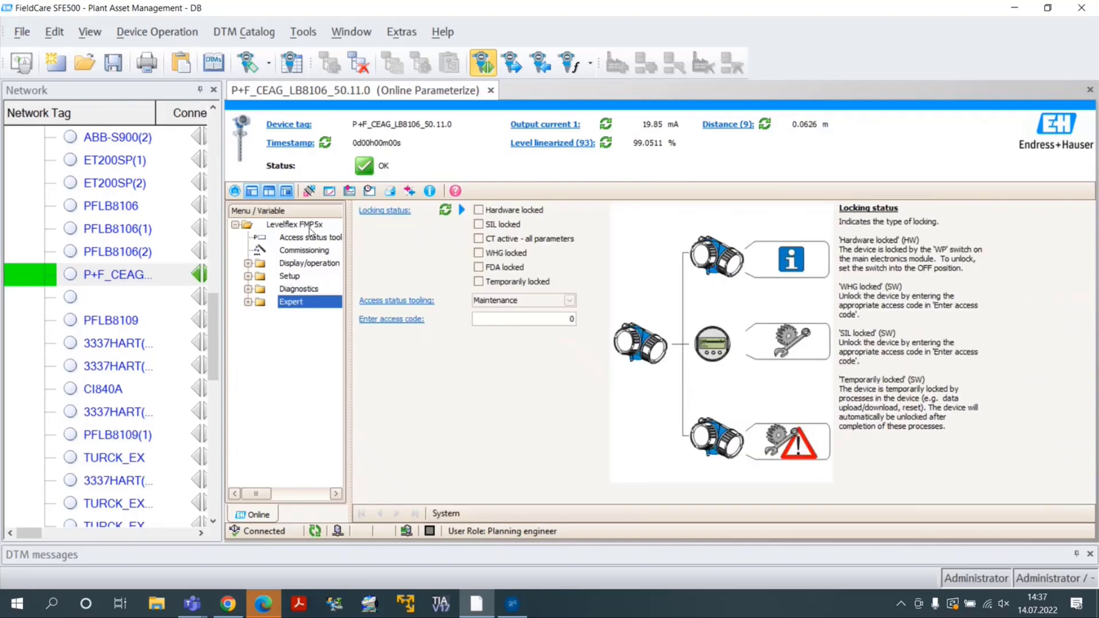
pyautogui.click(294, 224)
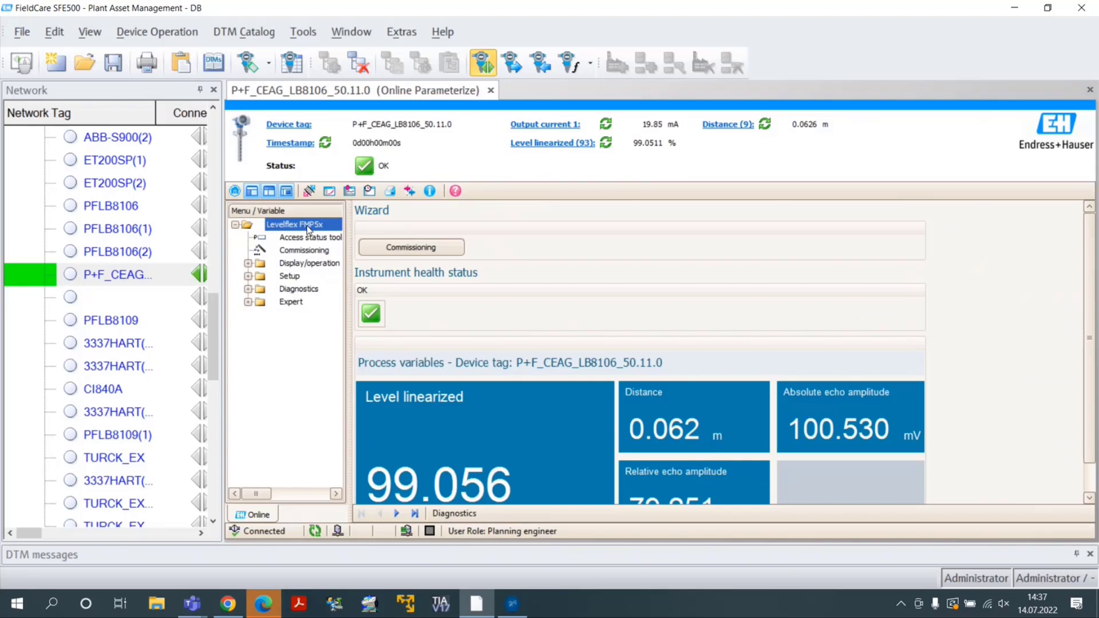